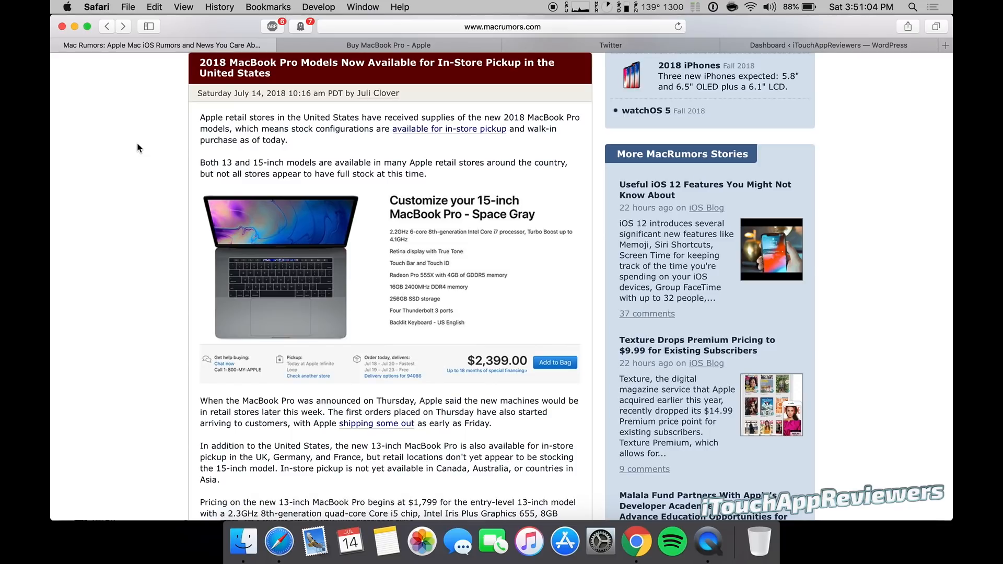
{"action": "mouse_move", "coordinate": [262, 69]}
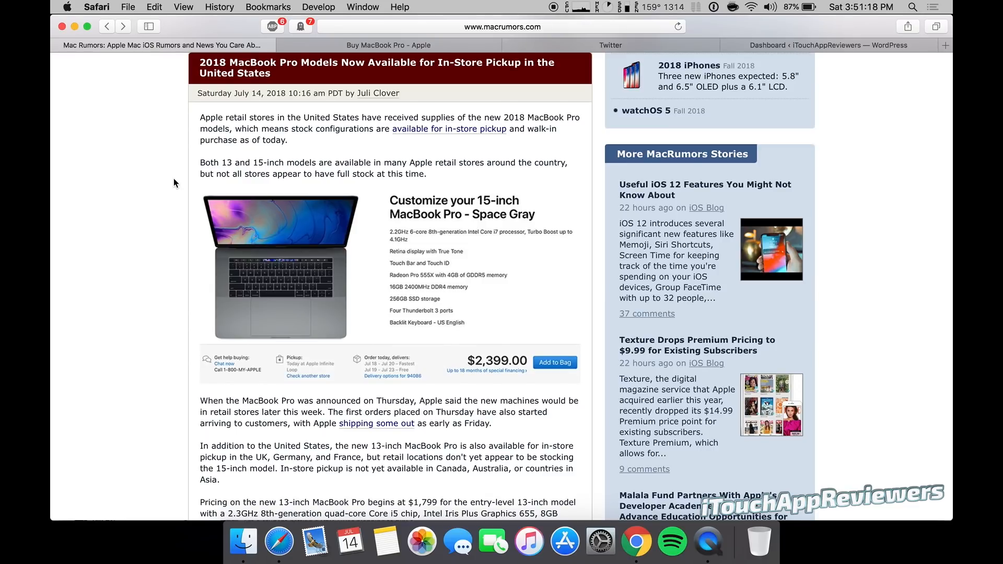
{"action": "mouse_move", "coordinate": [382, 160]}
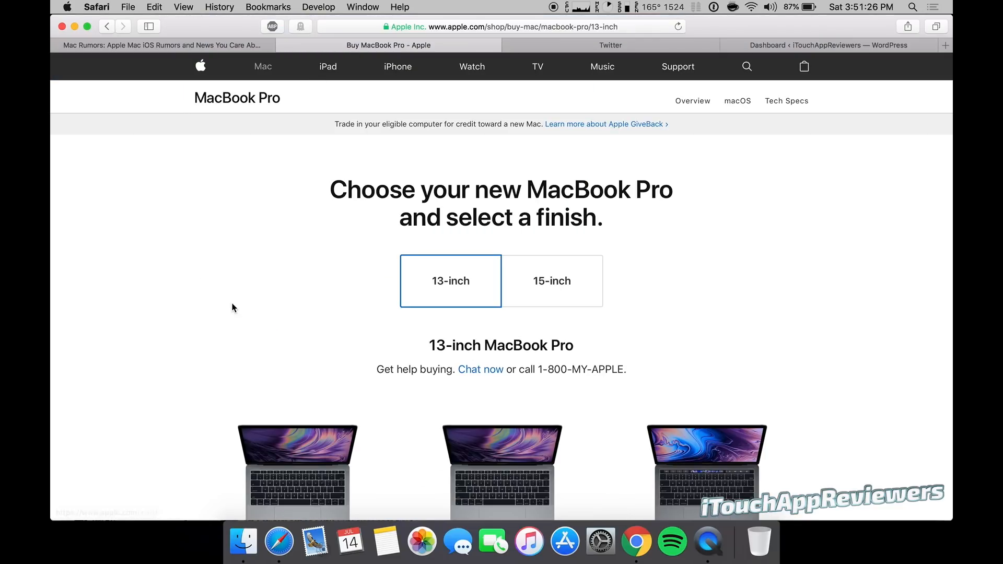
- Browse the 13-inch MacBook Pro lineup after briefly viewing the 15-inch models
{"action": "scroll", "scroll_direction": "down", "scroll_amount": 3}
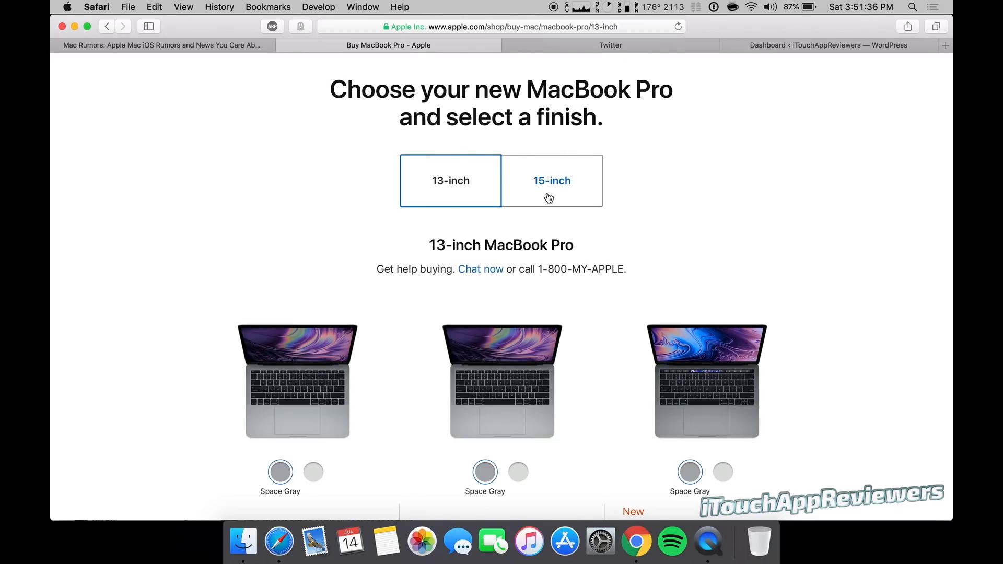
{"action": "left_click", "coordinate": [551, 181]}
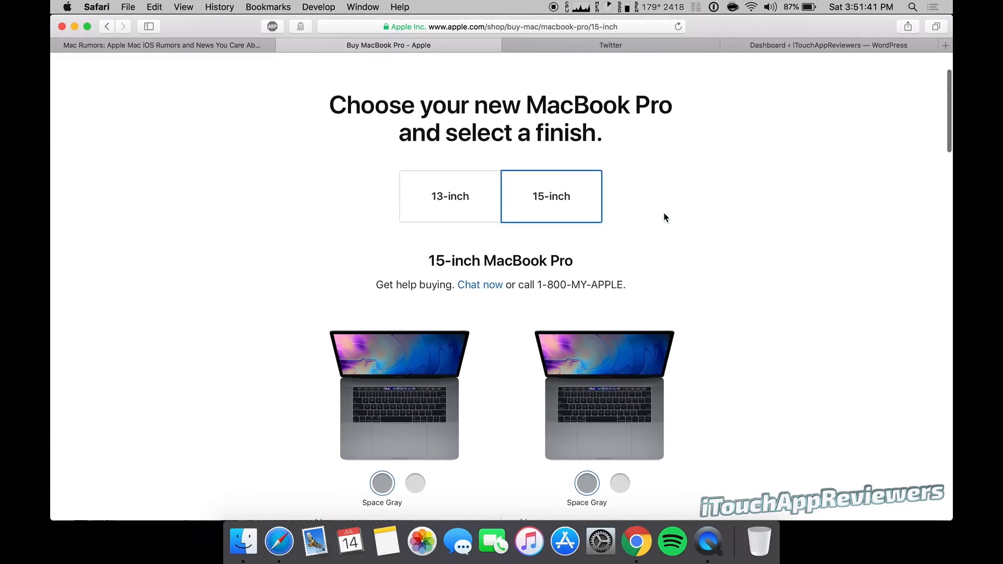
{"action": "left_click", "coordinate": [450, 196]}
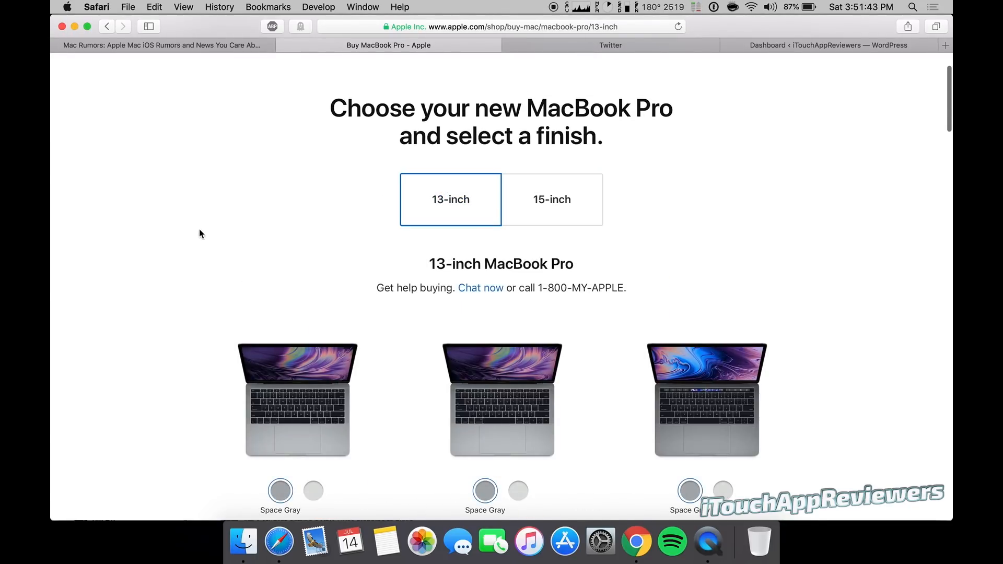
{"action": "scroll", "scroll_direction": "down", "scroll_amount": 3}
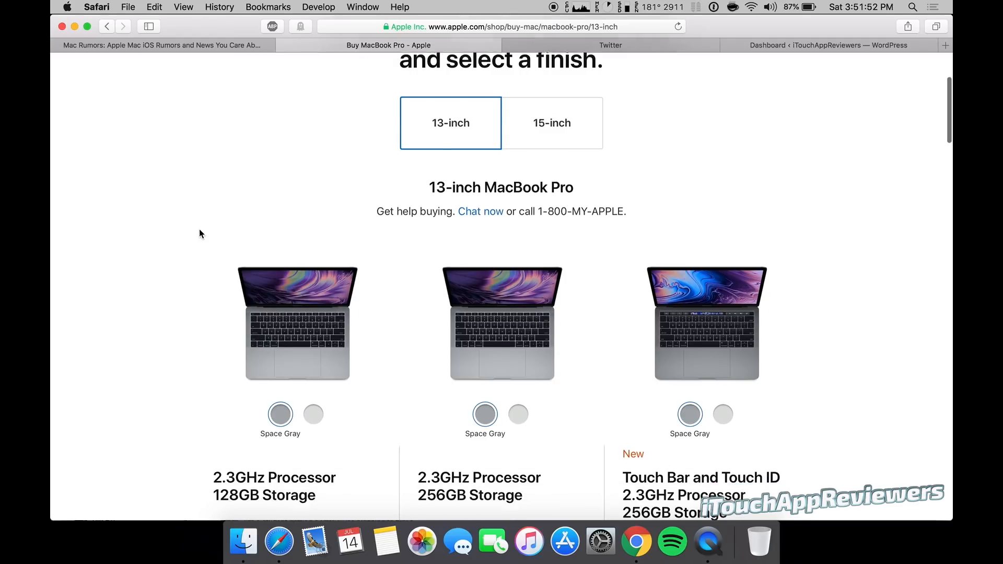
{"action": "scroll", "scroll_direction": "down", "scroll_amount": 3}
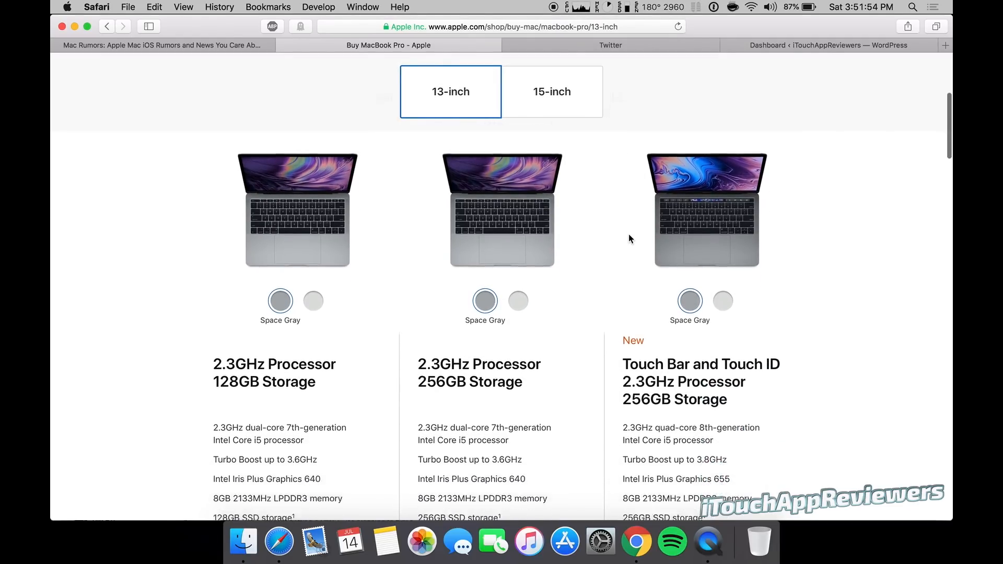
{"action": "scroll", "scroll_direction": "down", "scroll_amount": 3}
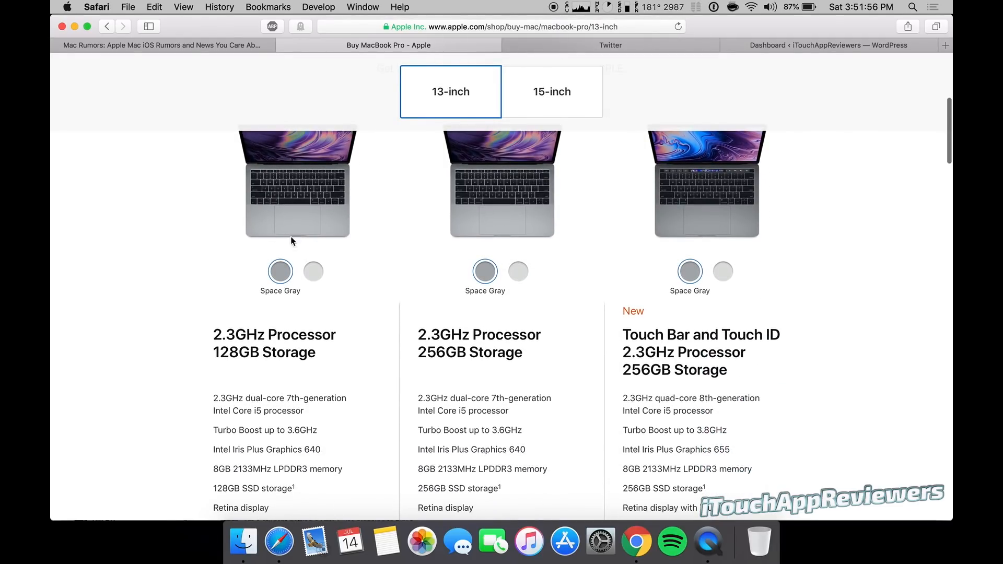
{"action": "mouse_move", "coordinate": [394, 323]}
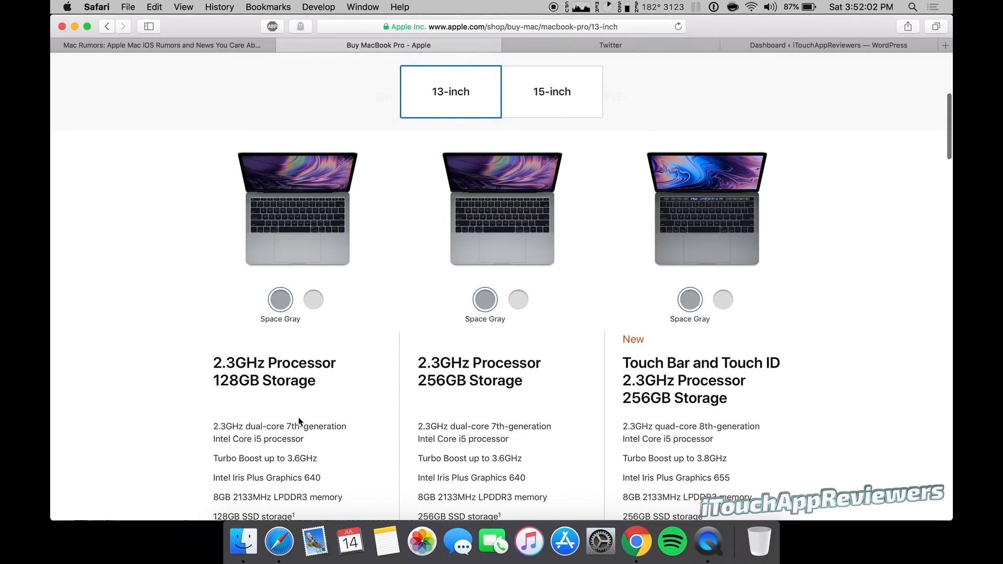
{"action": "mouse_move", "coordinate": [476, 459]}
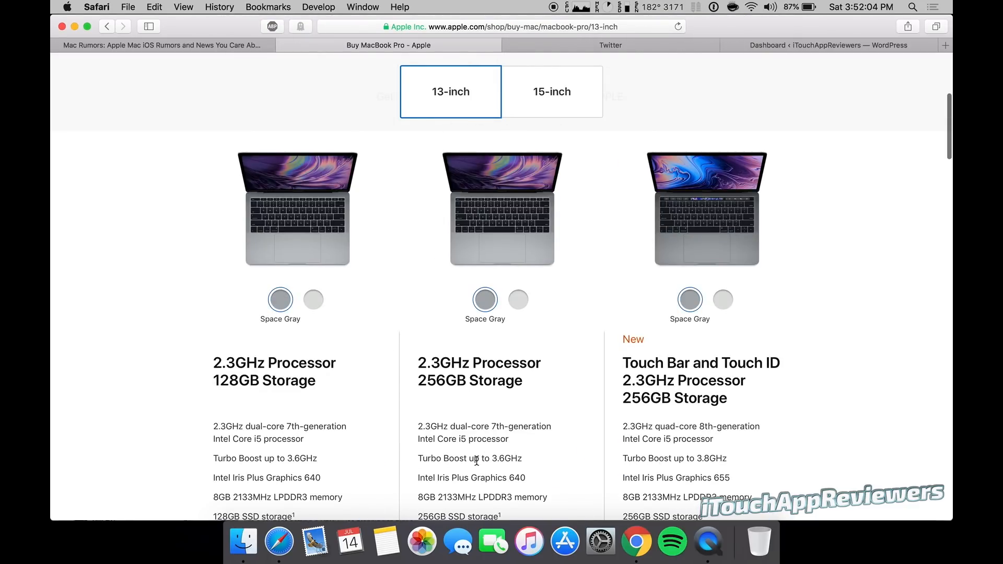
{"action": "scroll", "scroll_direction": "down", "scroll_amount": 3}
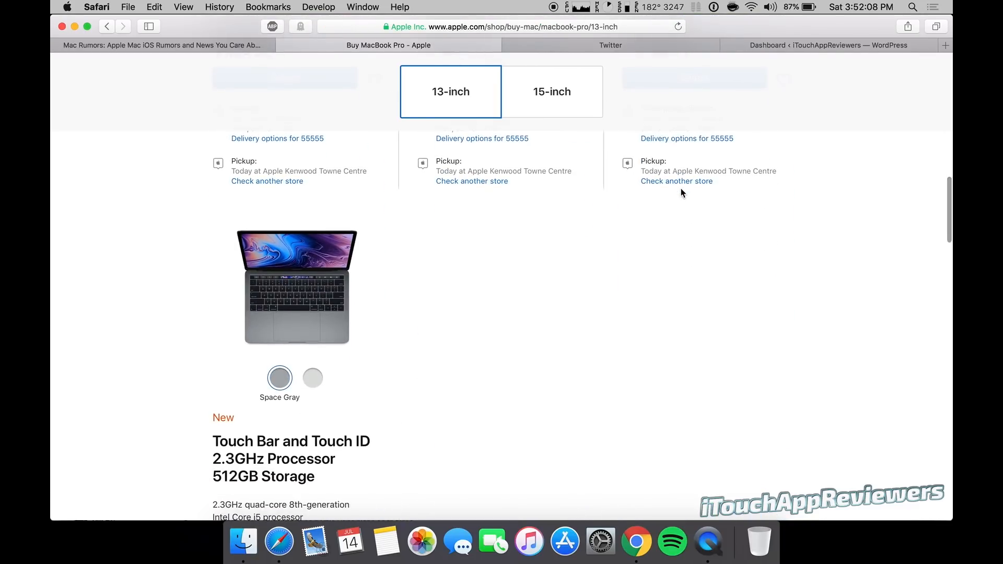
{"action": "scroll", "scroll_direction": "down", "scroll_amount": 3}
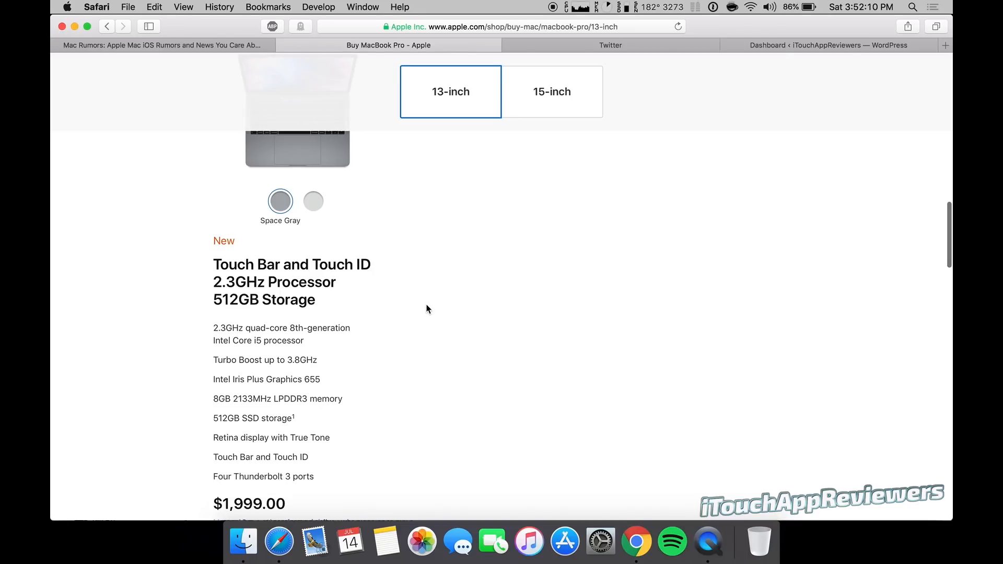
{"action": "scroll", "scroll_direction": "down", "scroll_amount": 3}
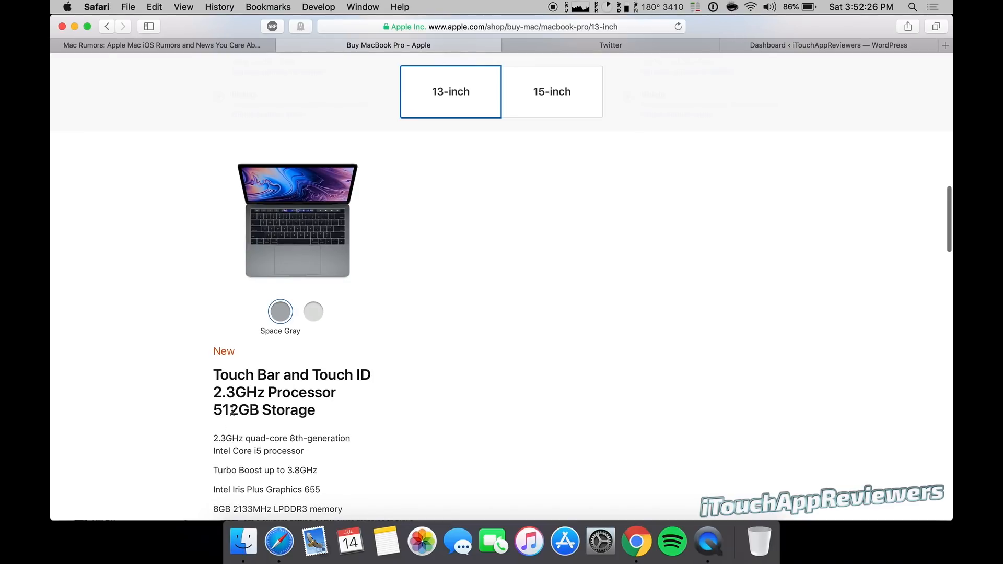
{"action": "scroll", "scroll_direction": "down", "scroll_amount": 3}
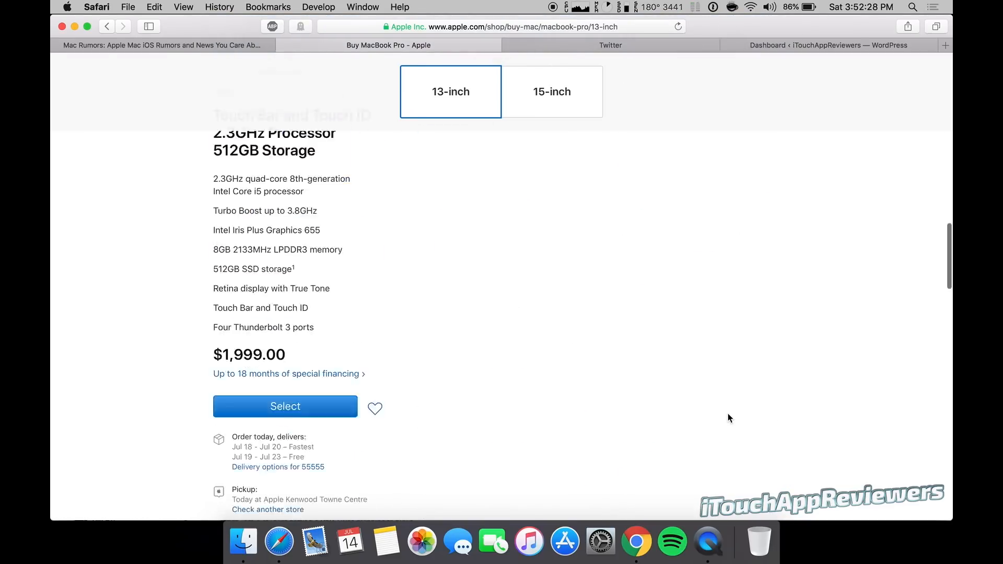
{"action": "scroll", "scroll_direction": "down", "scroll_amount": 3}
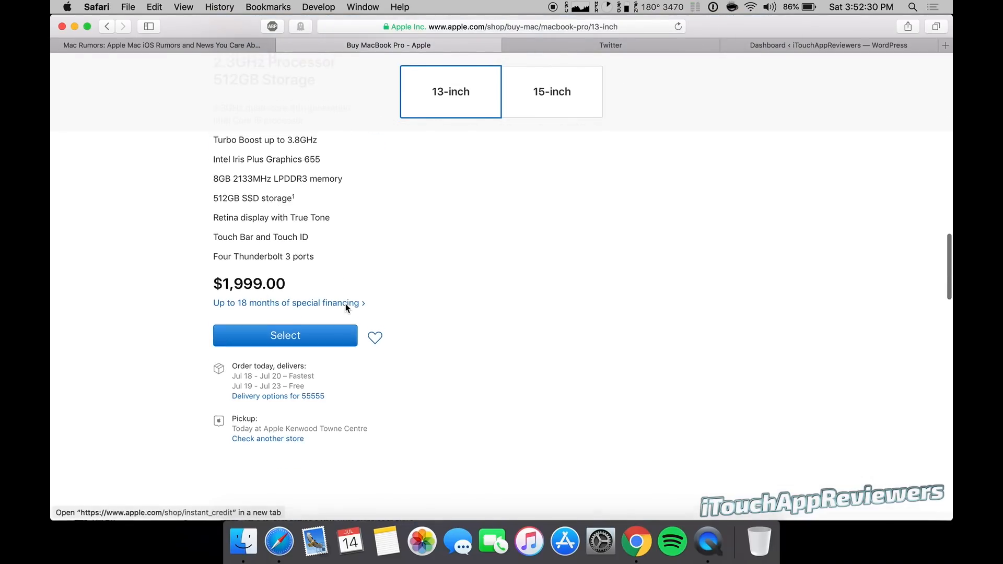
{"action": "scroll", "scroll_direction": "up", "scroll_amount": 3}
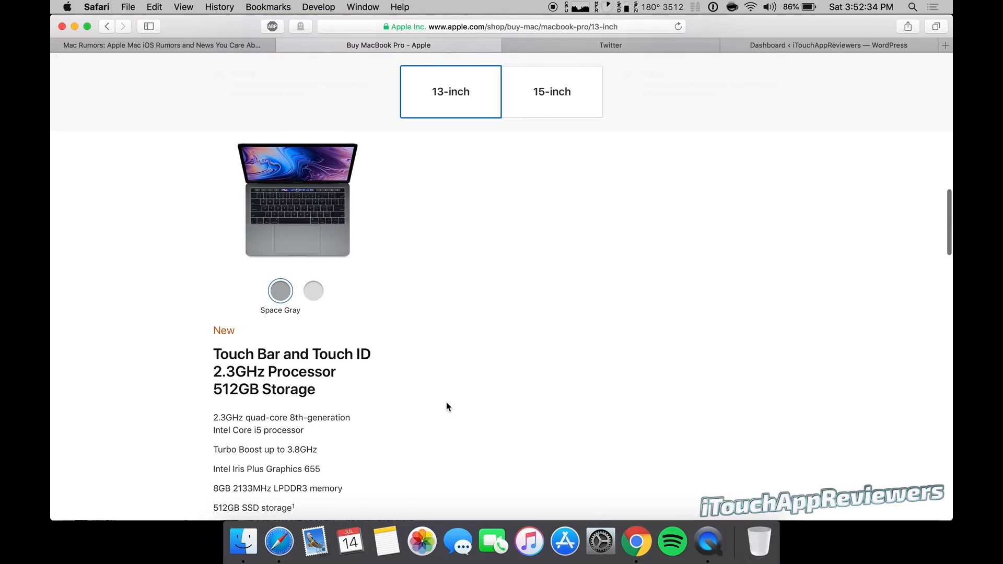
{"action": "scroll", "scroll_direction": "down", "scroll_amount": 3}
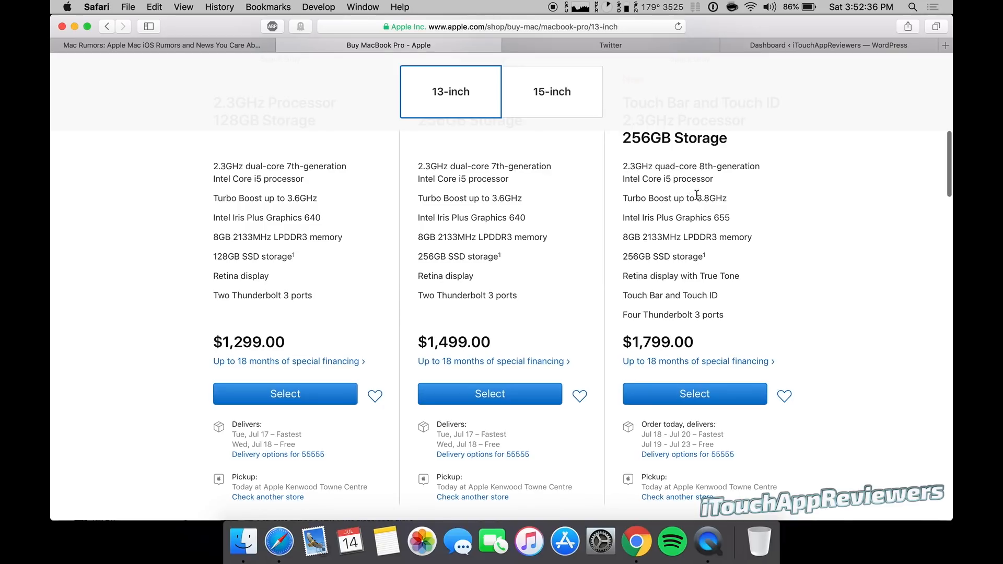
{"action": "mouse_move", "coordinate": [683, 236]}
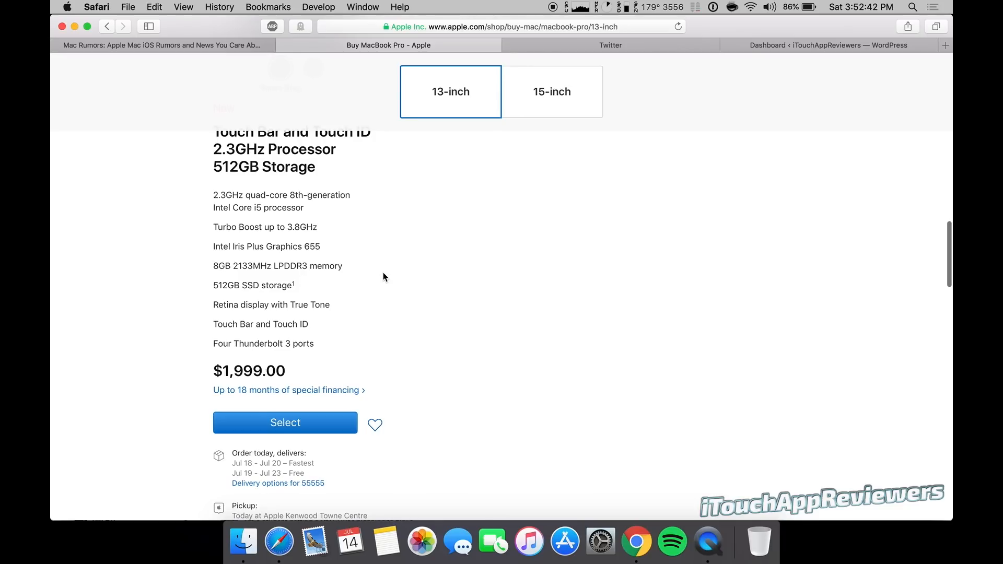
{"action": "scroll", "scroll_direction": "down", "scroll_amount": 3}
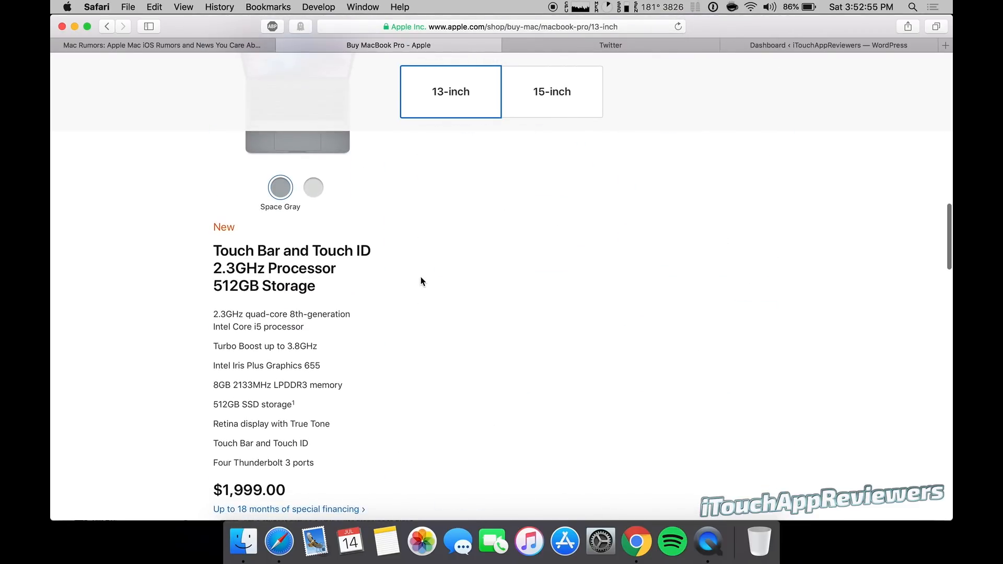
{"action": "scroll", "scroll_direction": "down", "scroll_amount": 3}
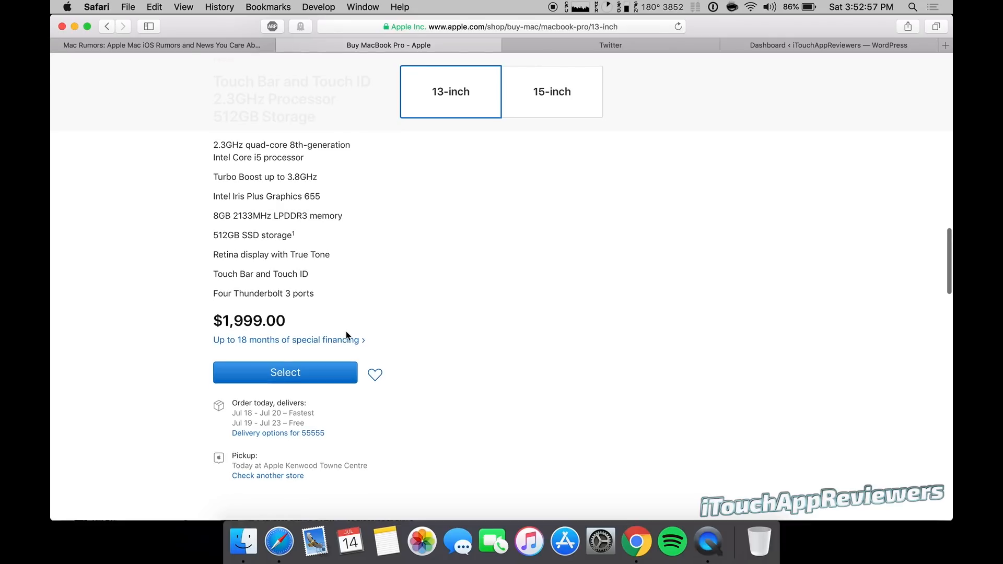
- Customize the 512GB Touch Bar model, trying the 2.7GHz i7 but keeping the 2.3GHz i5
{"action": "left_click", "coordinate": [285, 372]}
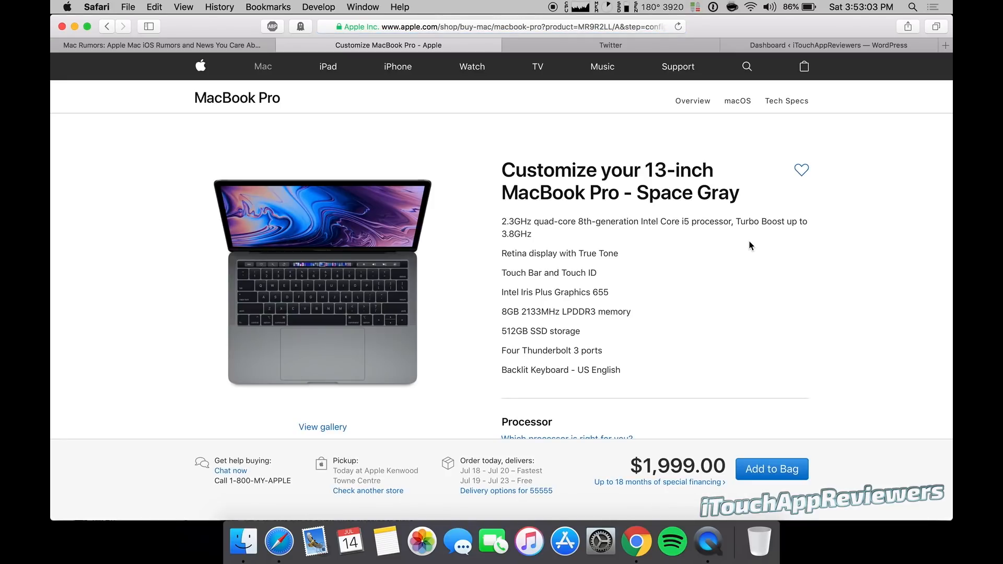
{"action": "scroll", "scroll_direction": "down", "scroll_amount": 3}
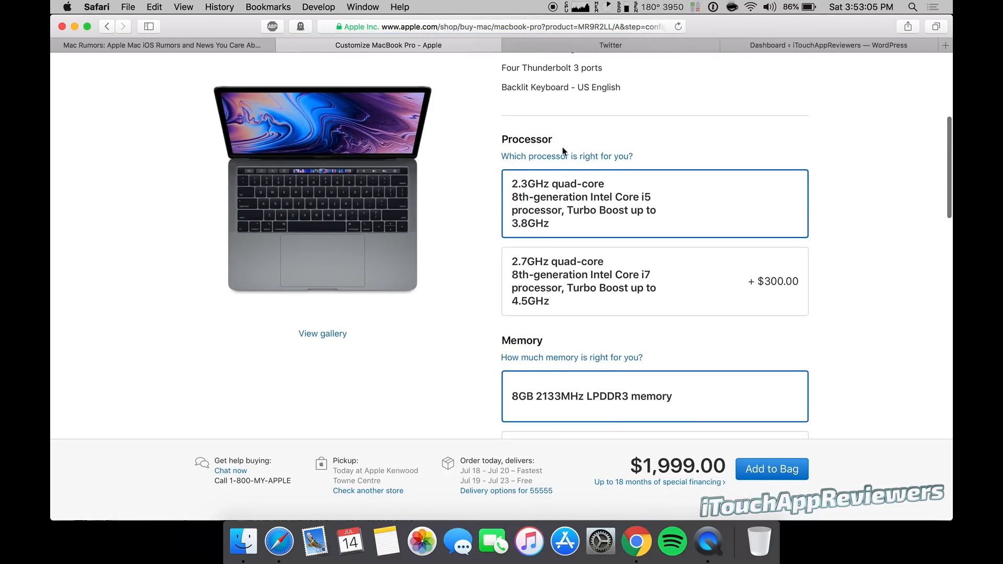
{"action": "left_click", "coordinate": [654, 281]}
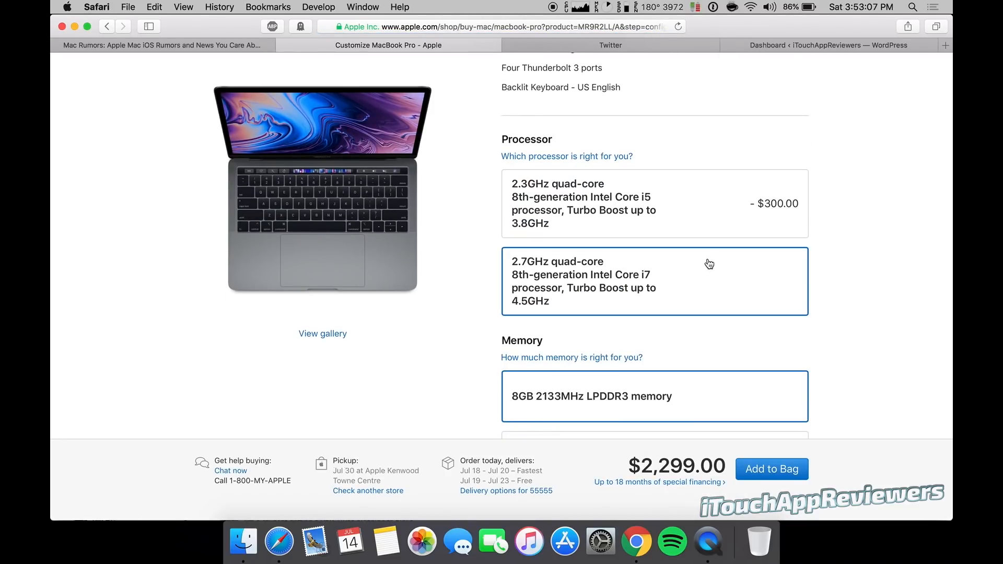
{"action": "scroll", "scroll_direction": "down", "scroll_amount": 3}
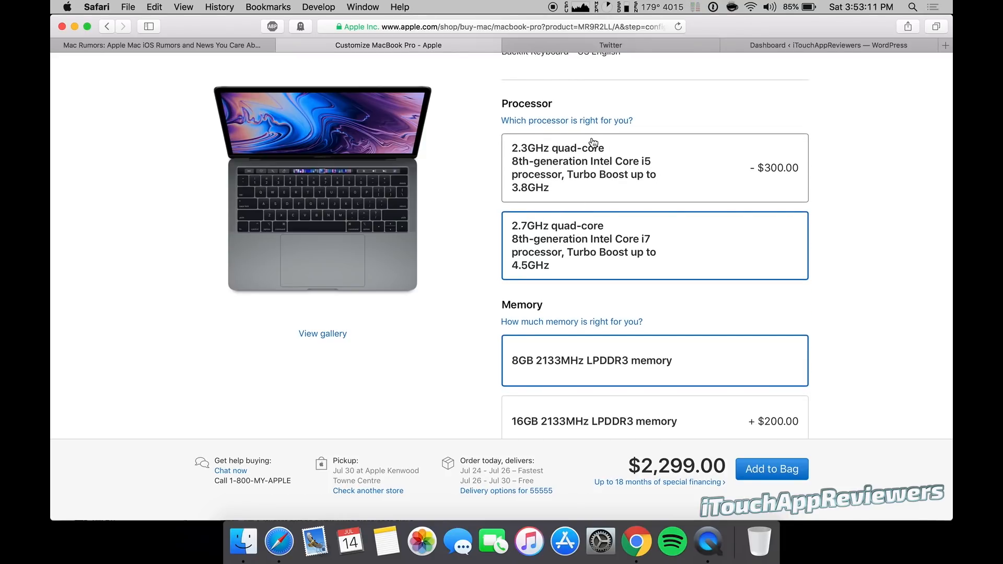
{"action": "mouse_move", "coordinate": [608, 131]}
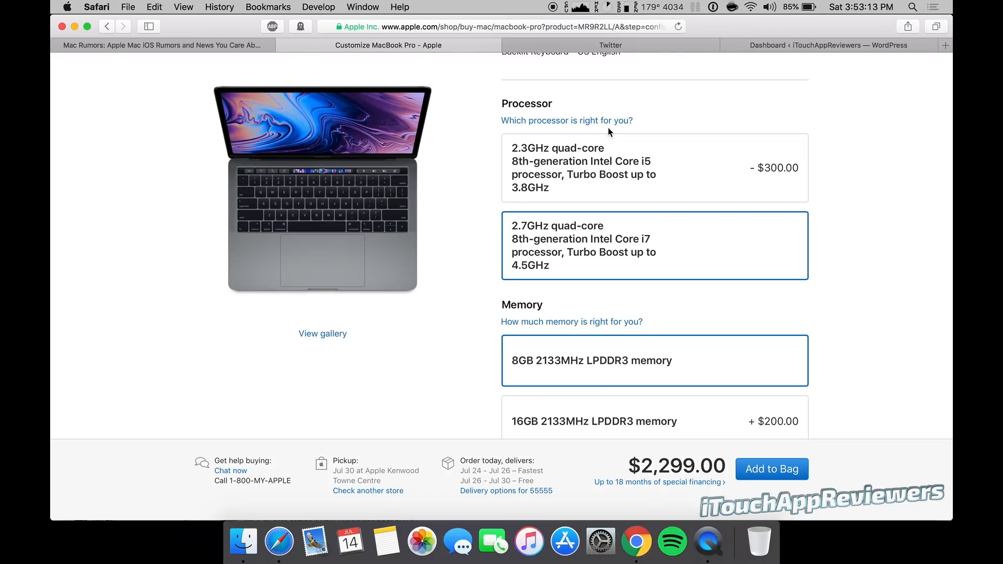
{"action": "mouse_move", "coordinate": [632, 160]}
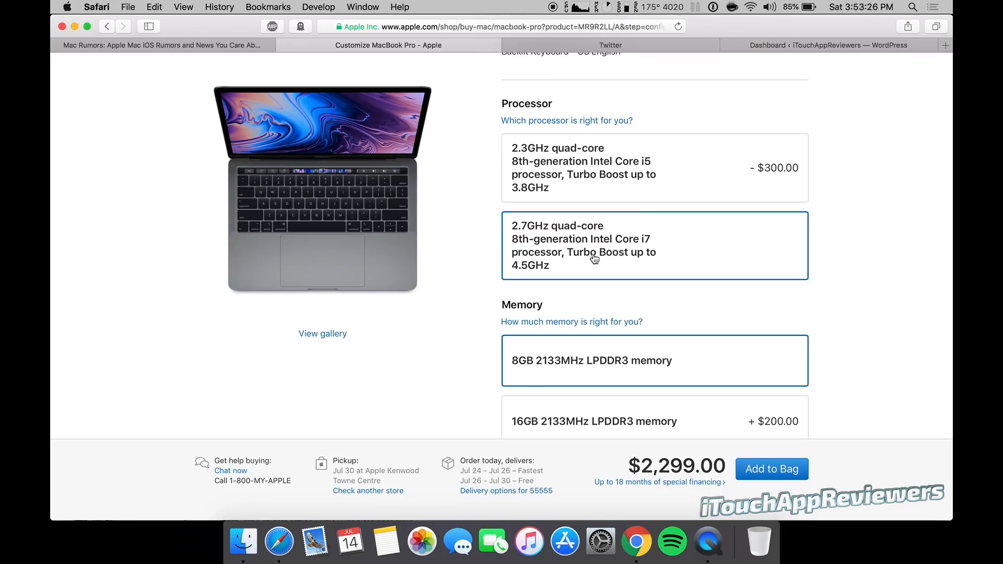
{"action": "left_click", "coordinate": [647, 168]}
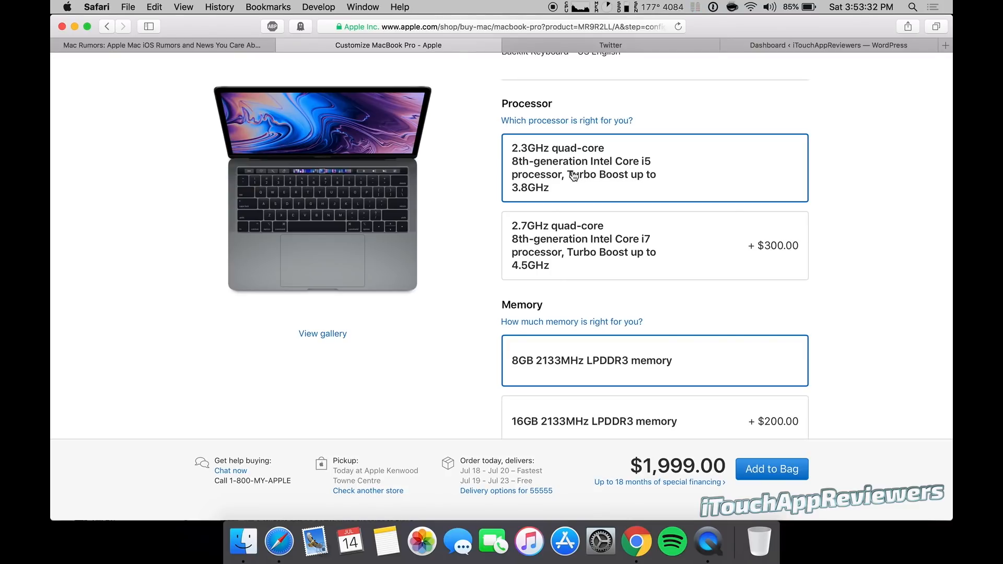
{"action": "scroll", "scroll_direction": "down", "scroll_amount": 3}
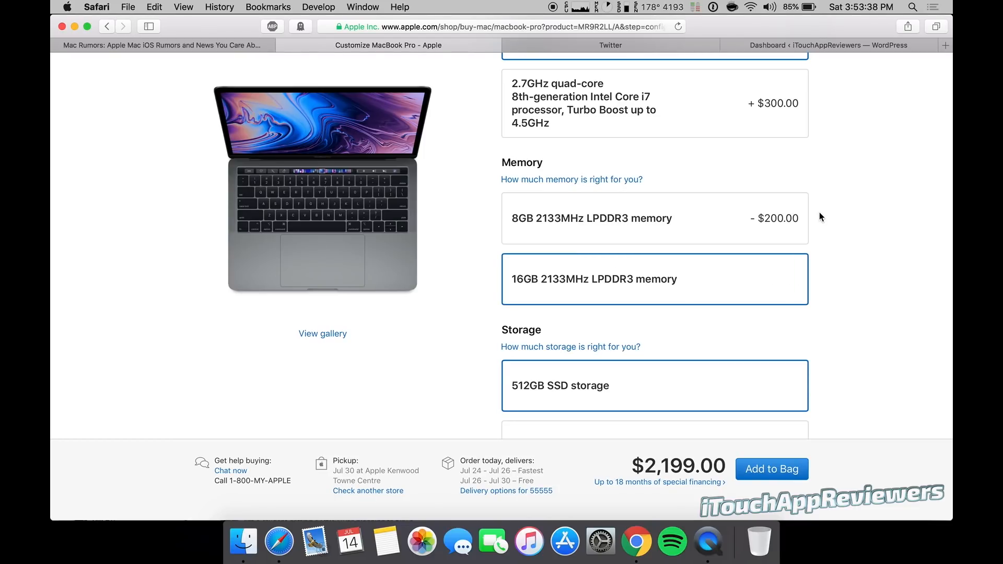
{"action": "mouse_move", "coordinate": [856, 225]}
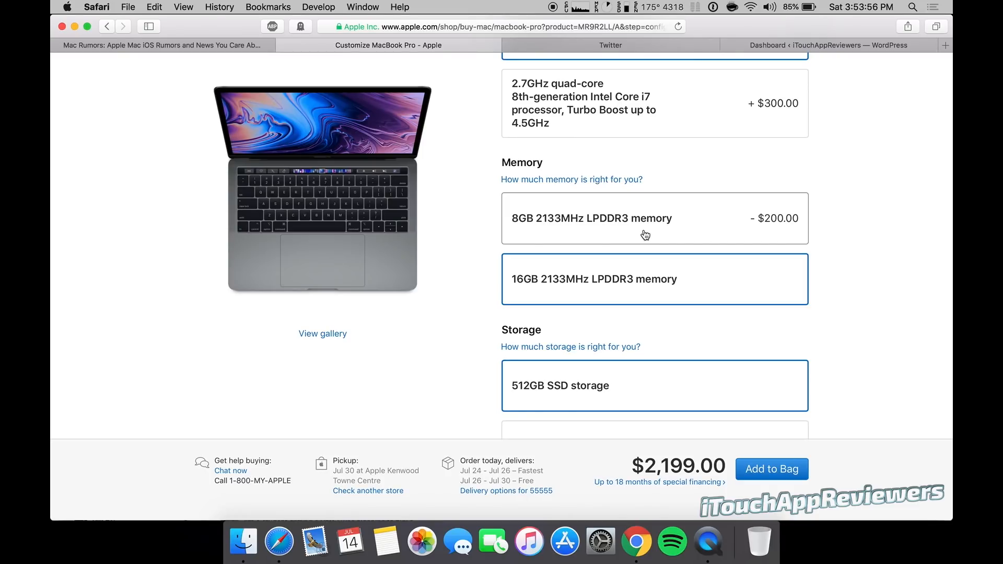
{"action": "mouse_move", "coordinate": [575, 258]}
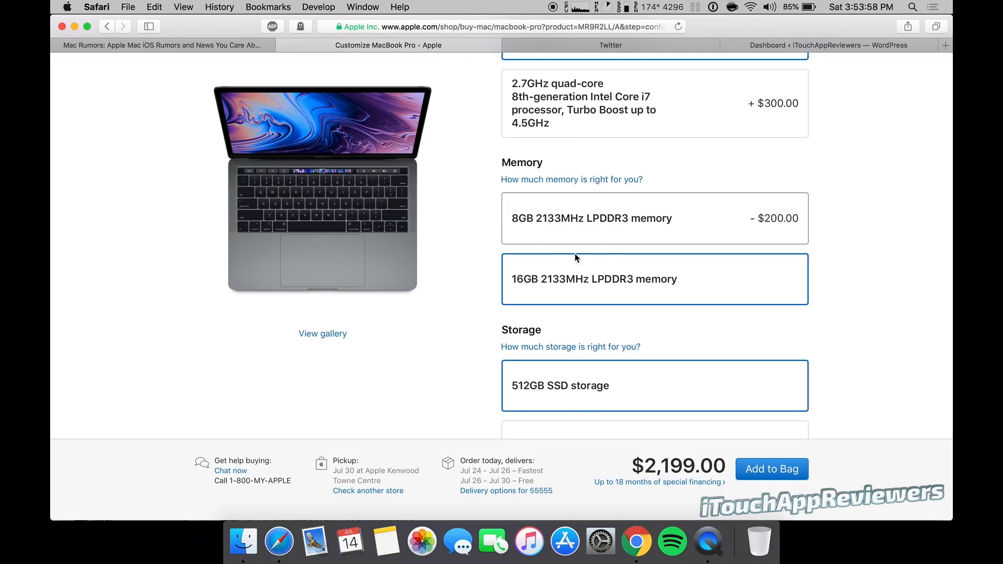
{"action": "mouse_move", "coordinate": [571, 180]}
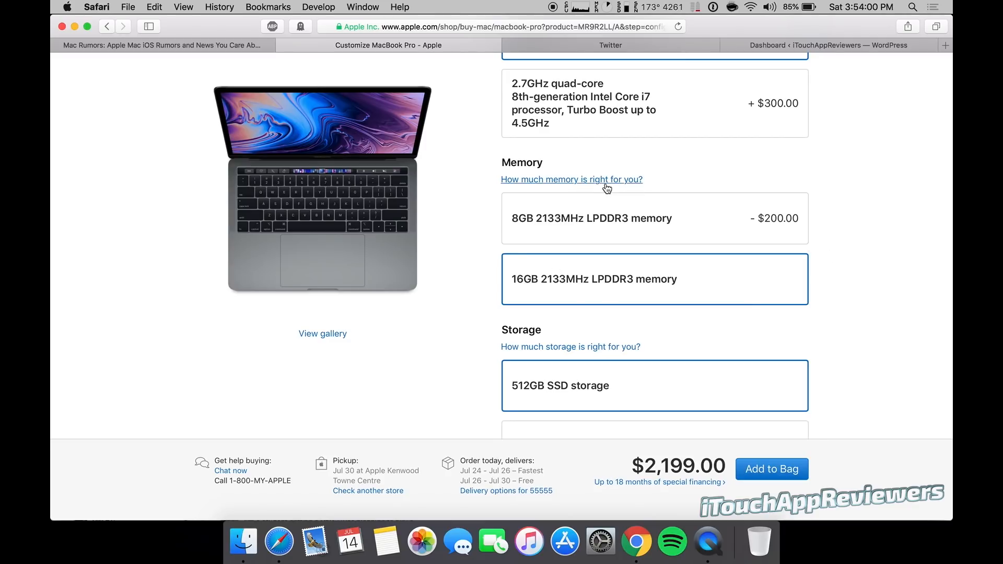
{"action": "left_click", "coordinate": [571, 179]}
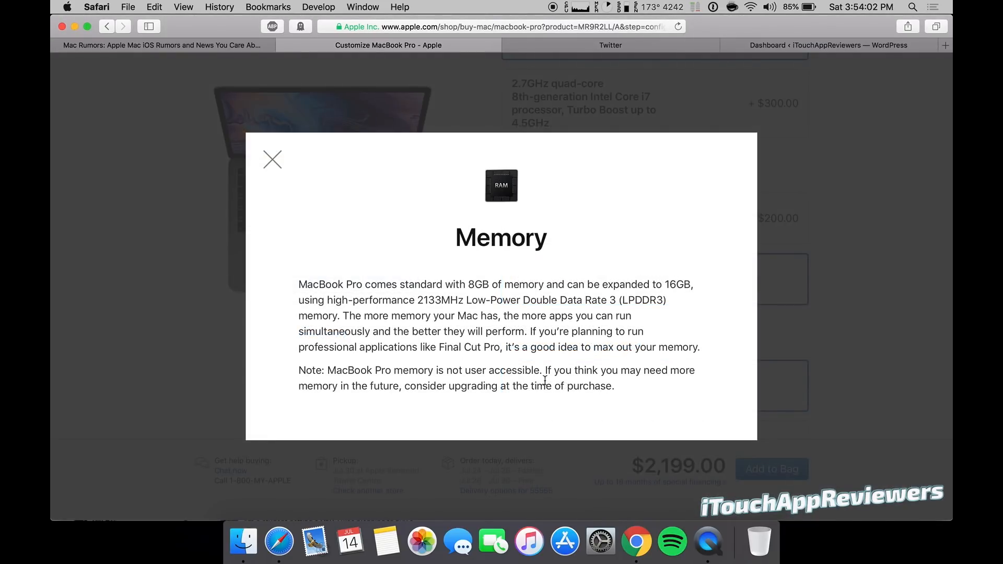
{"action": "left_click", "coordinate": [272, 160]}
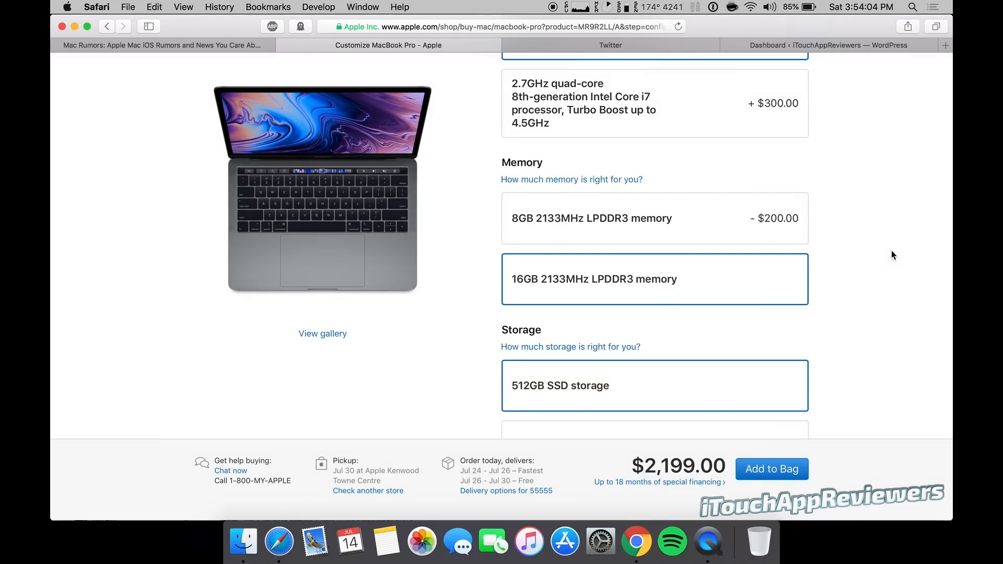
{"action": "scroll", "scroll_direction": "down", "scroll_amount": 3}
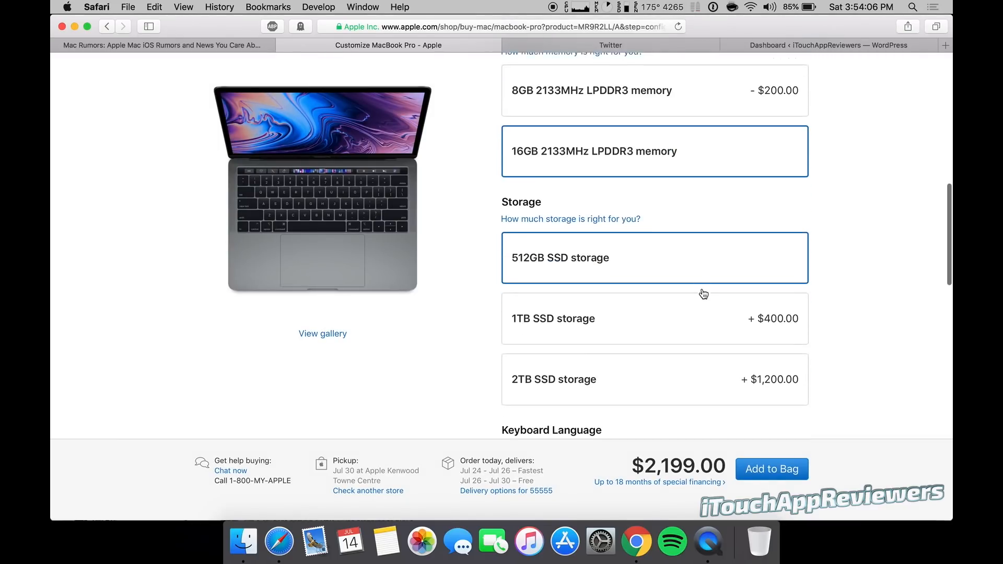
{"action": "scroll", "scroll_direction": "down", "scroll_amount": 3}
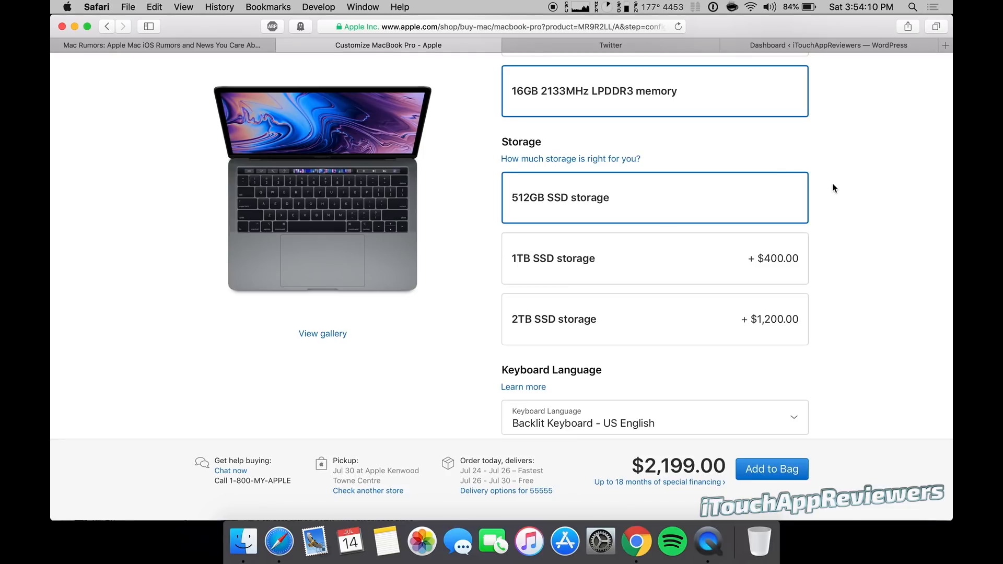
{"action": "scroll", "scroll_direction": "down", "scroll_amount": 3}
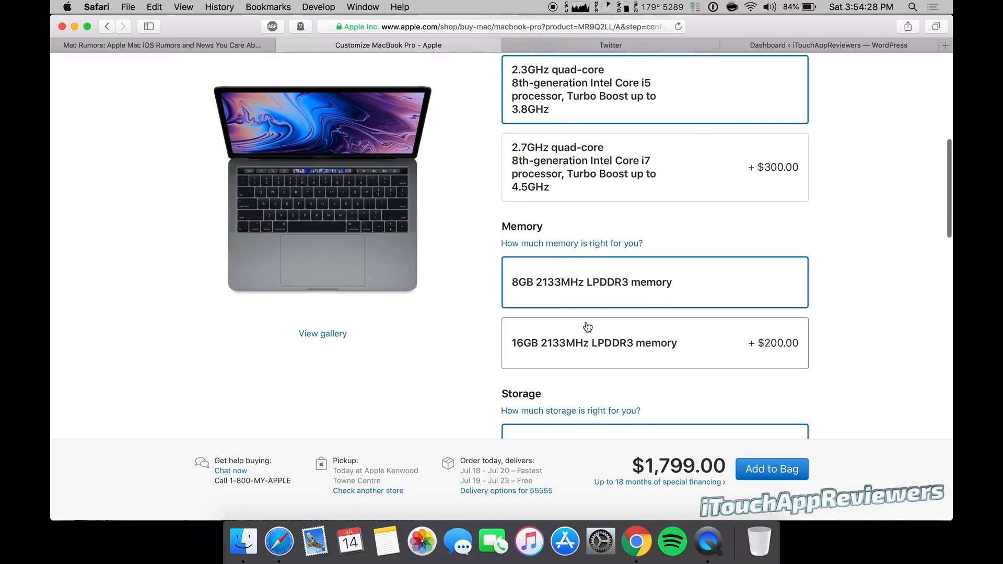
- Switch the Buy MacBook Pro page to the 15-inch Touch Bar models
{"action": "scroll", "scroll_direction": "down", "scroll_amount": 3}
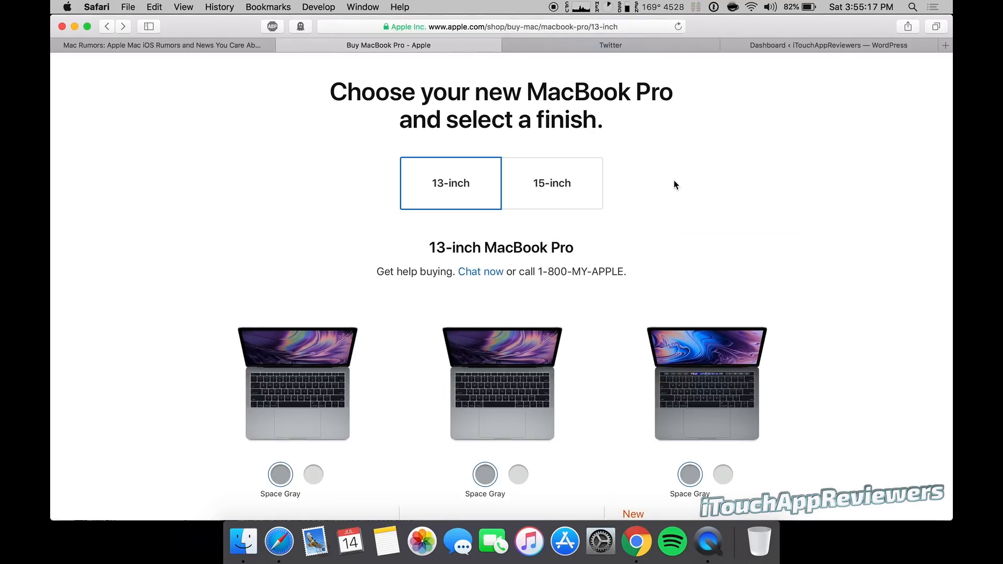
{"action": "left_click", "coordinate": [551, 183]}
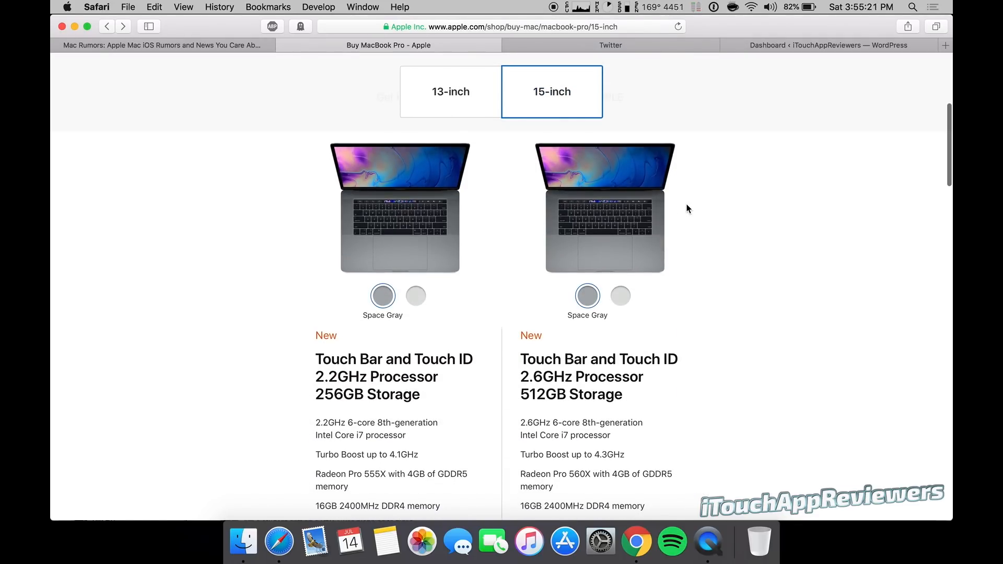
- Show the 2.2GHz and 2.6GHz models in Space Gray and compare their $2,399 and $2,799 specs
{"action": "scroll", "scroll_direction": "down", "scroll_amount": 3}
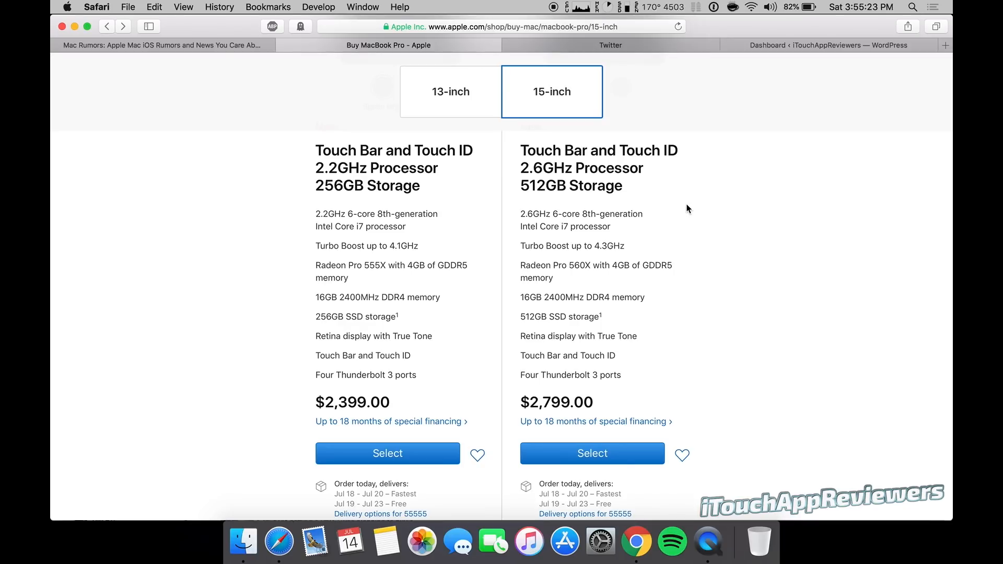
{"action": "scroll", "scroll_direction": "down", "scroll_amount": 3}
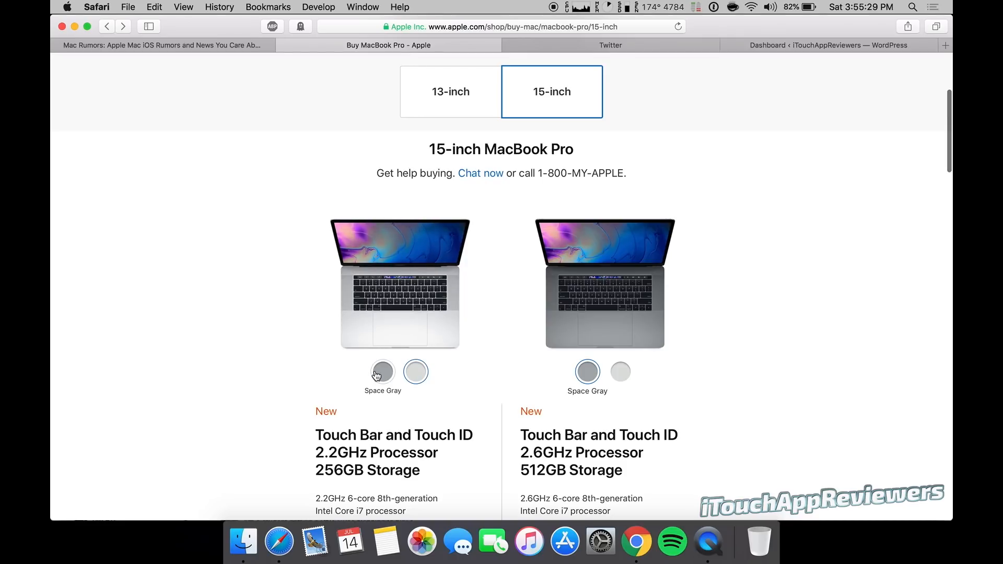
{"action": "left_click", "coordinate": [620, 371]}
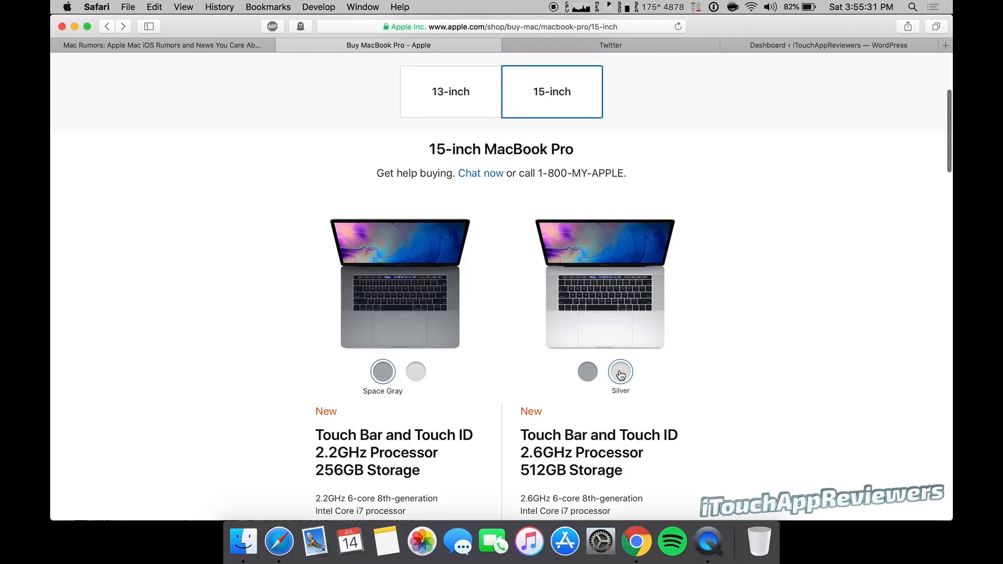
{"action": "left_click", "coordinate": [586, 371]}
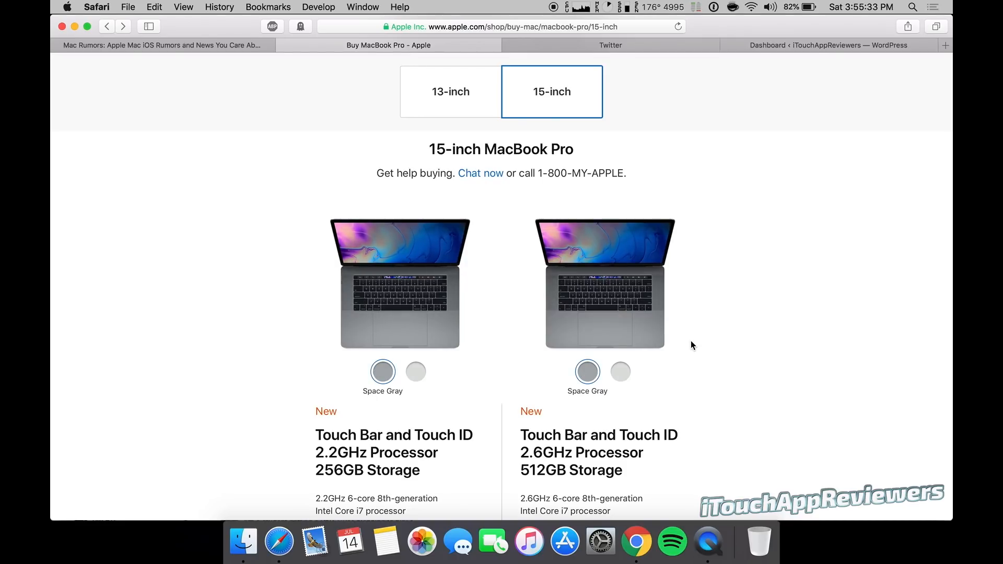
{"action": "scroll", "scroll_direction": "down", "scroll_amount": 3}
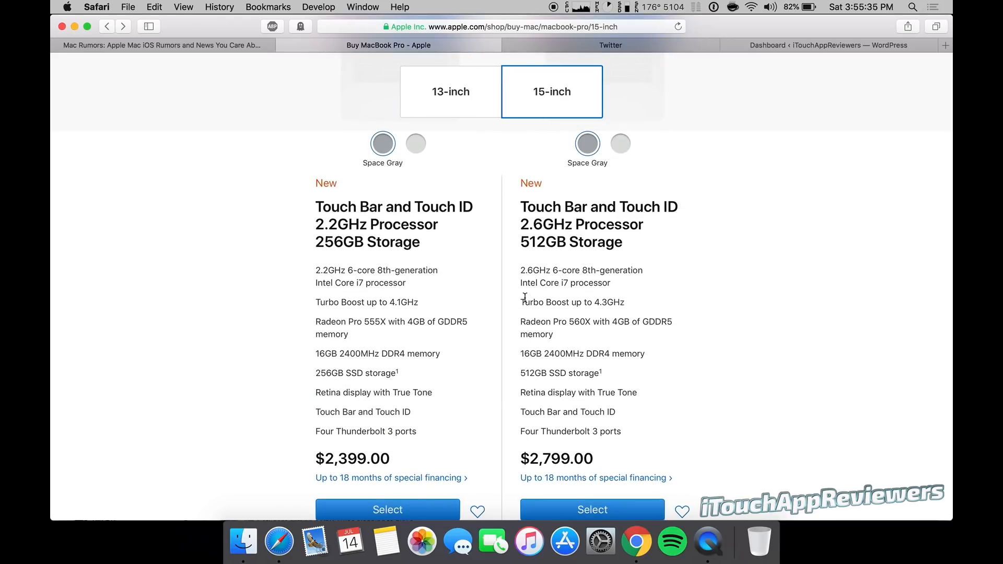
{"action": "scroll", "scroll_direction": "down", "scroll_amount": 3}
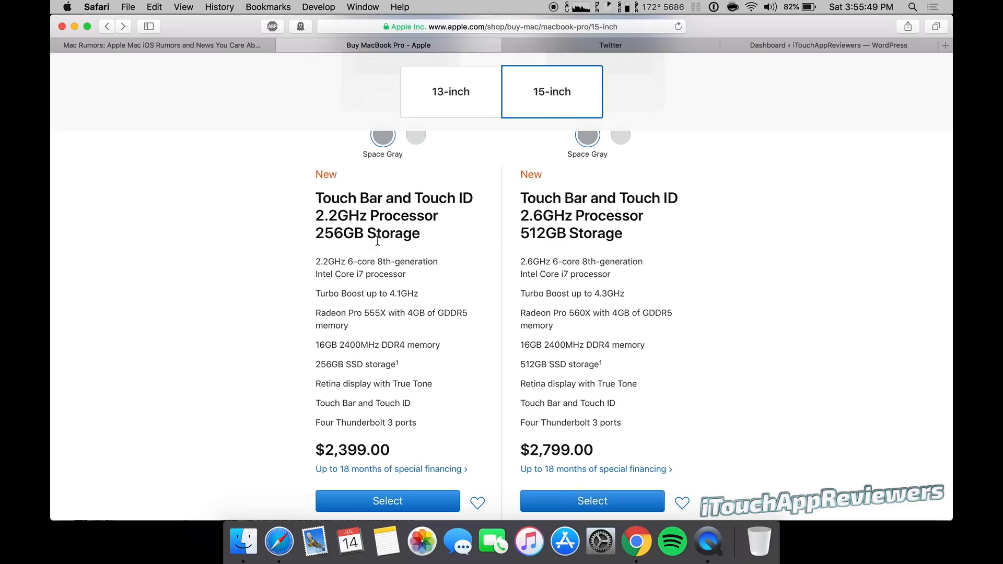
{"action": "mouse_move", "coordinate": [322, 261]}
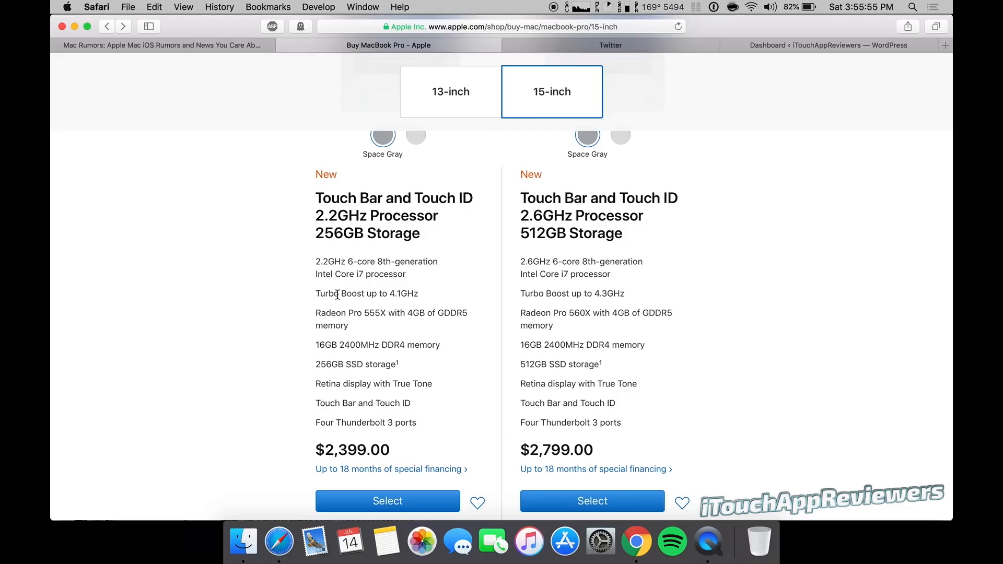
{"action": "mouse_move", "coordinate": [332, 313]}
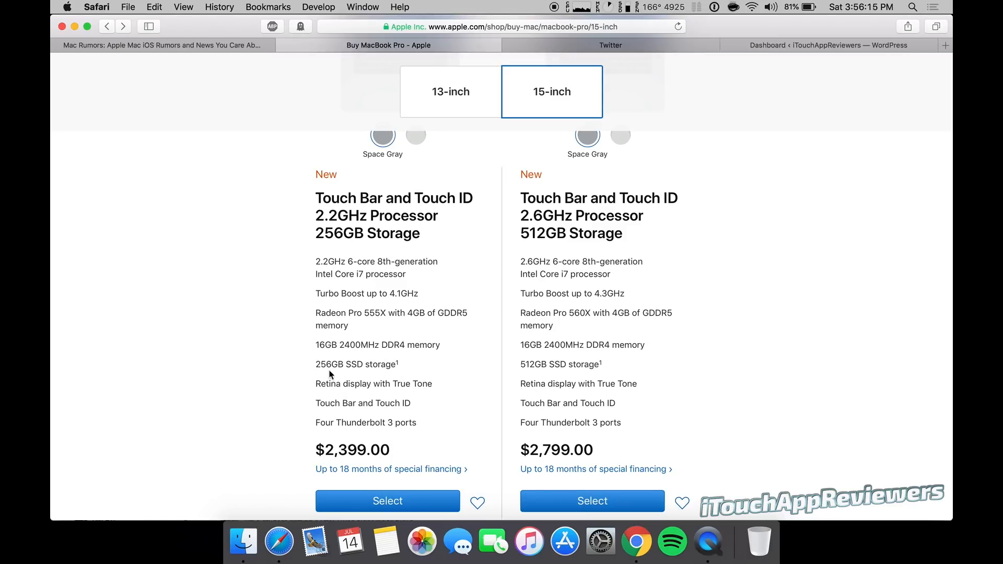
{"action": "scroll", "scroll_direction": "down", "scroll_amount": 3}
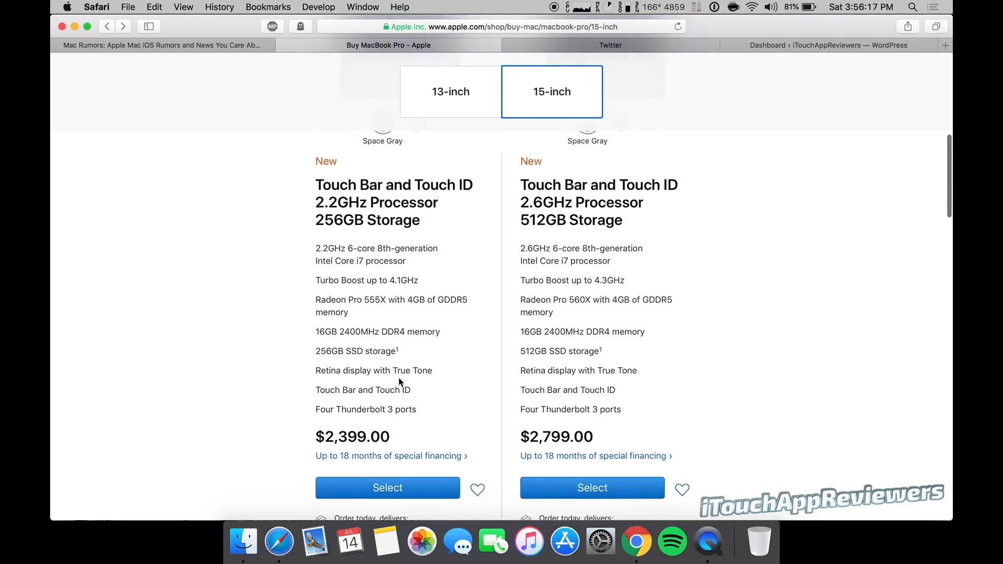
- Open the customization page for the $2,399 2.2GHz 15-inch model
{"action": "left_click", "coordinate": [387, 487]}
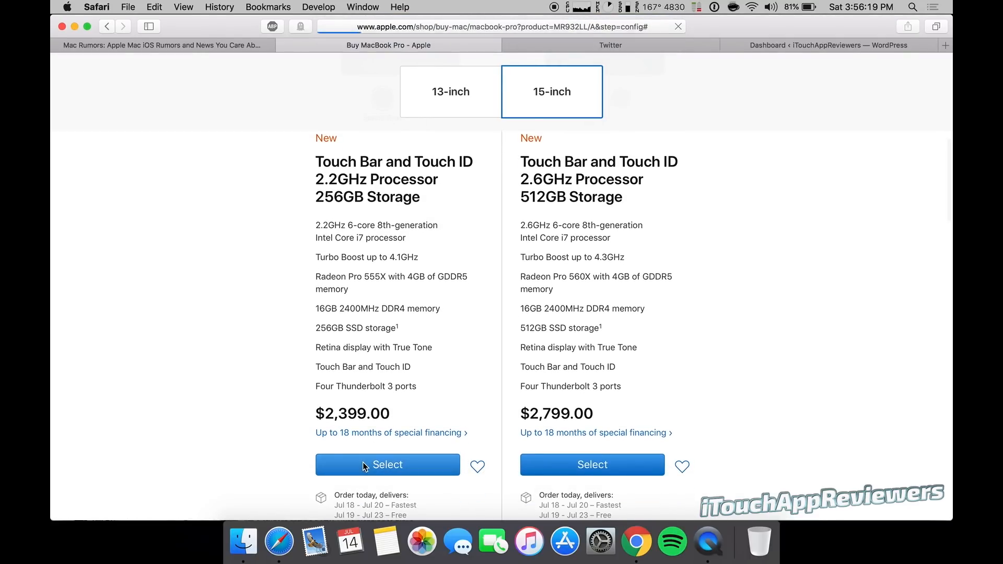
{"action": "left_click", "coordinate": [387, 464]}
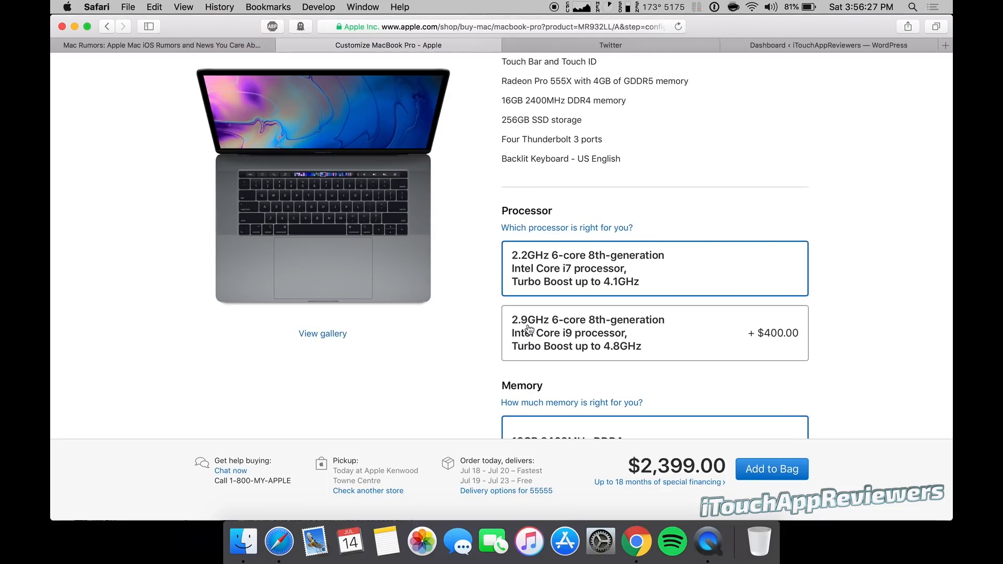
{"action": "left_click", "coordinate": [655, 333]}
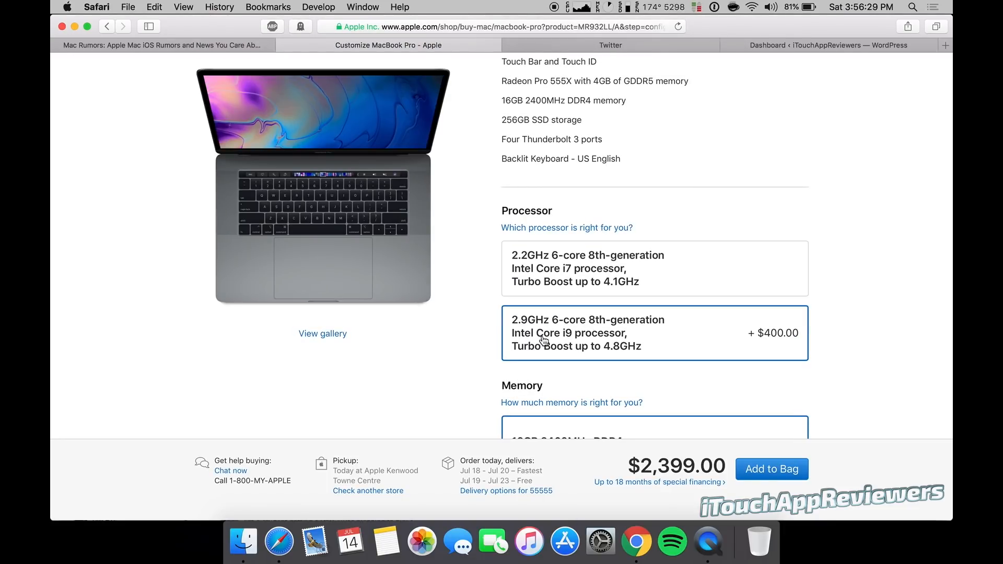
{"action": "scroll", "scroll_direction": "down", "scroll_amount": 3}
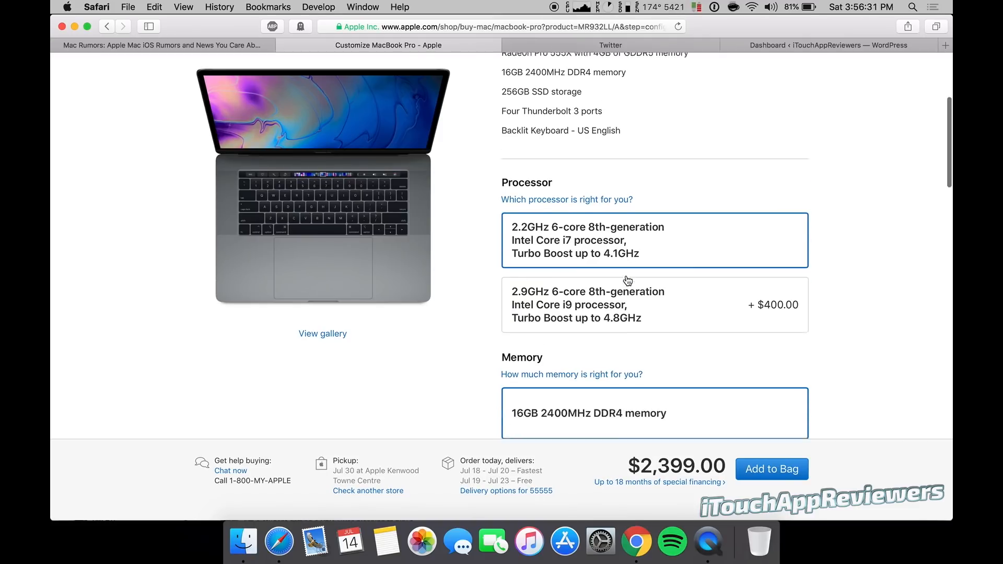
{"action": "scroll", "scroll_direction": "down", "scroll_amount": 3}
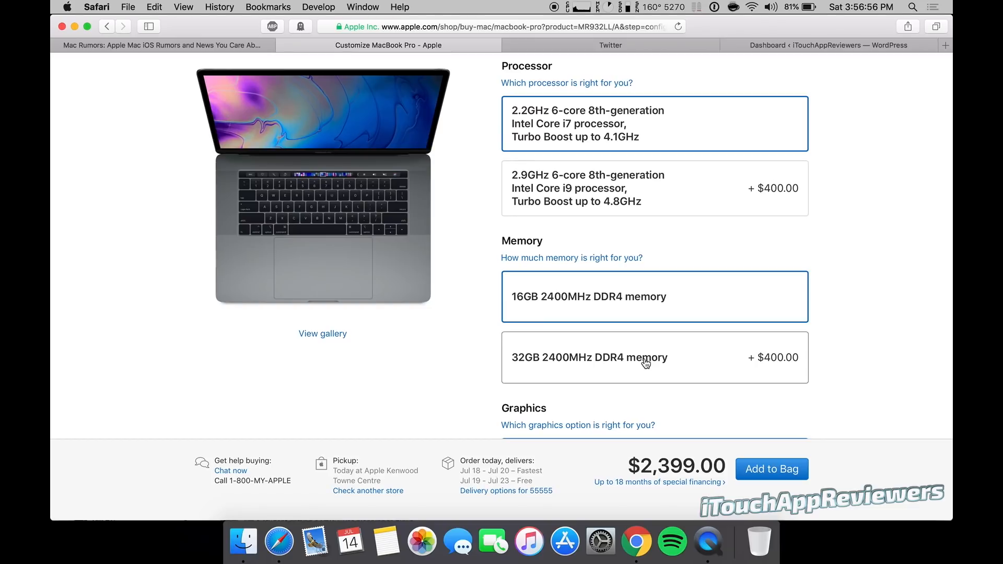
- Upgrade memory to 32GB 2400MHz DDR4, briefly reverting to 16GB first
{"action": "left_click", "coordinate": [653, 356]}
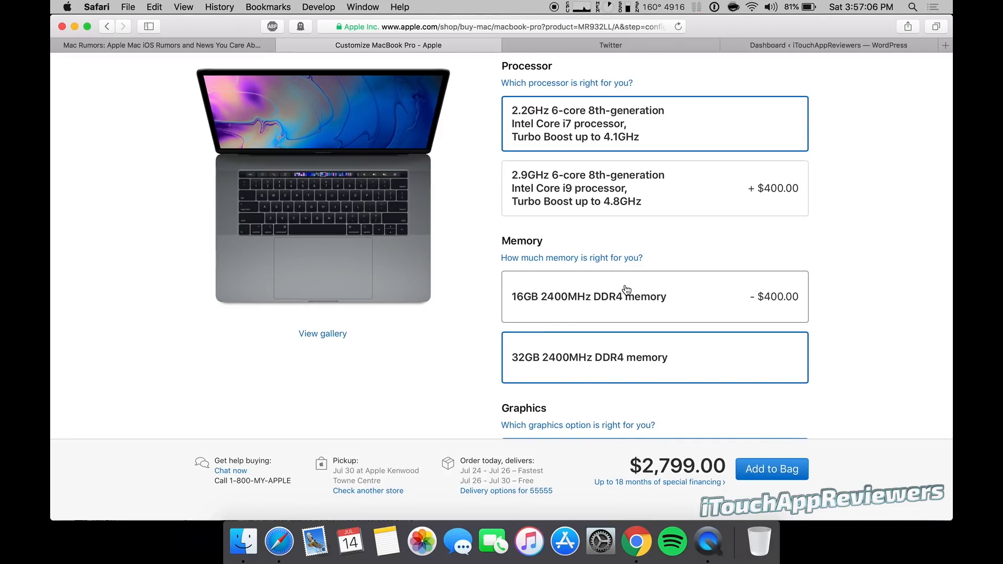
{"action": "left_click", "coordinate": [653, 296]}
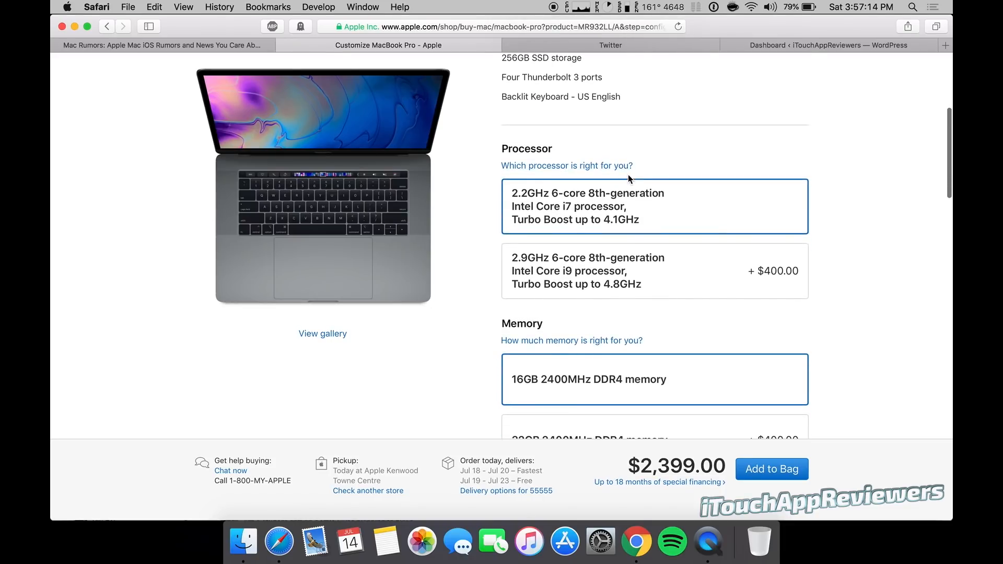
{"action": "scroll", "scroll_direction": "down", "scroll_amount": 3}
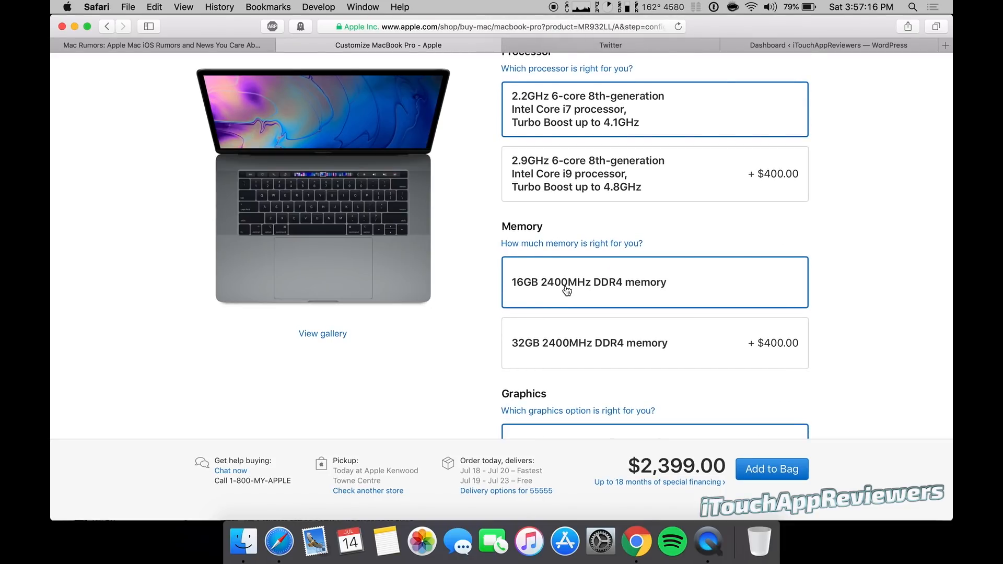
{"action": "scroll", "scroll_direction": "down", "scroll_amount": 3}
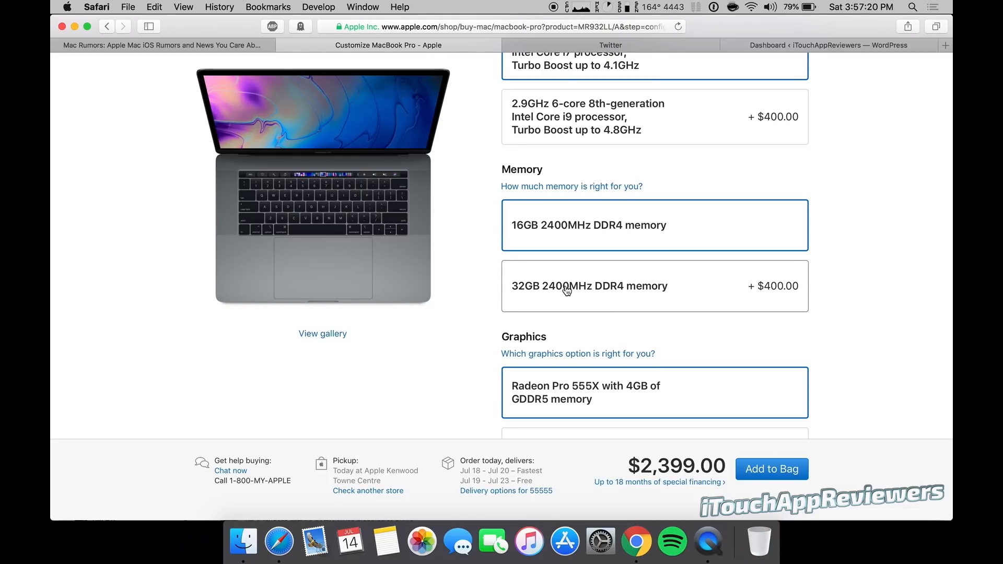
{"action": "left_click", "coordinate": [654, 286]}
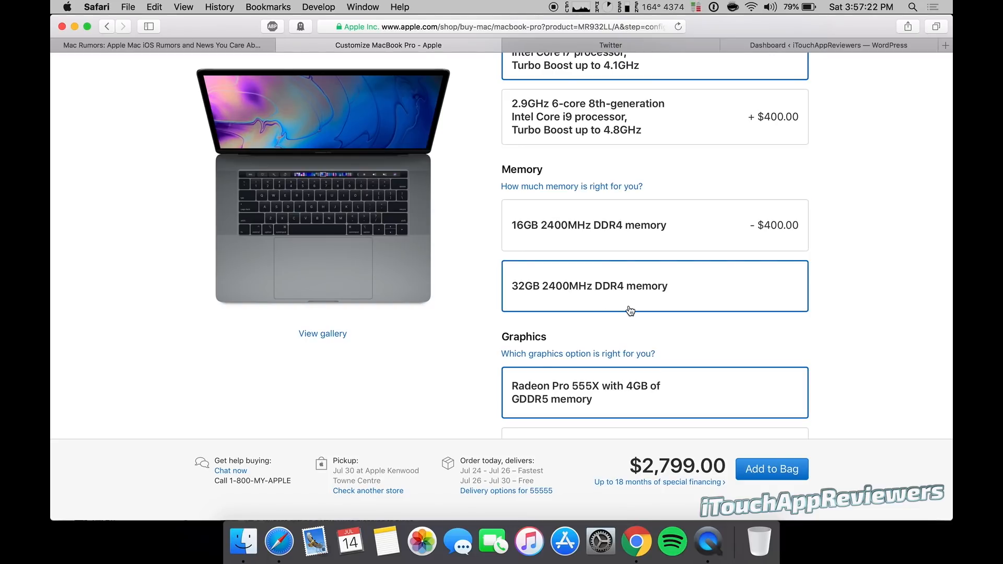
{"action": "scroll", "scroll_direction": "down", "scroll_amount": 3}
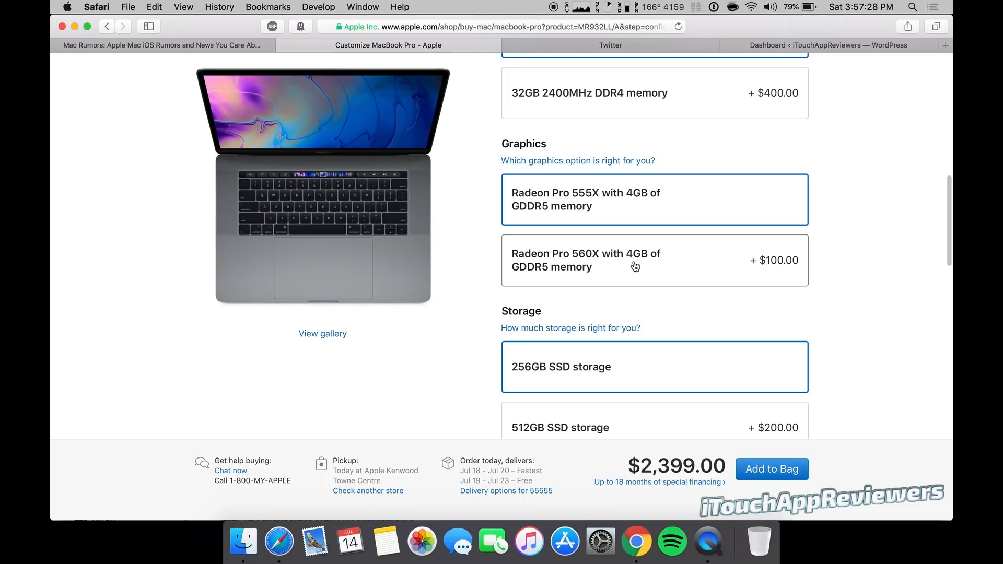
{"action": "left_click", "coordinate": [653, 260]}
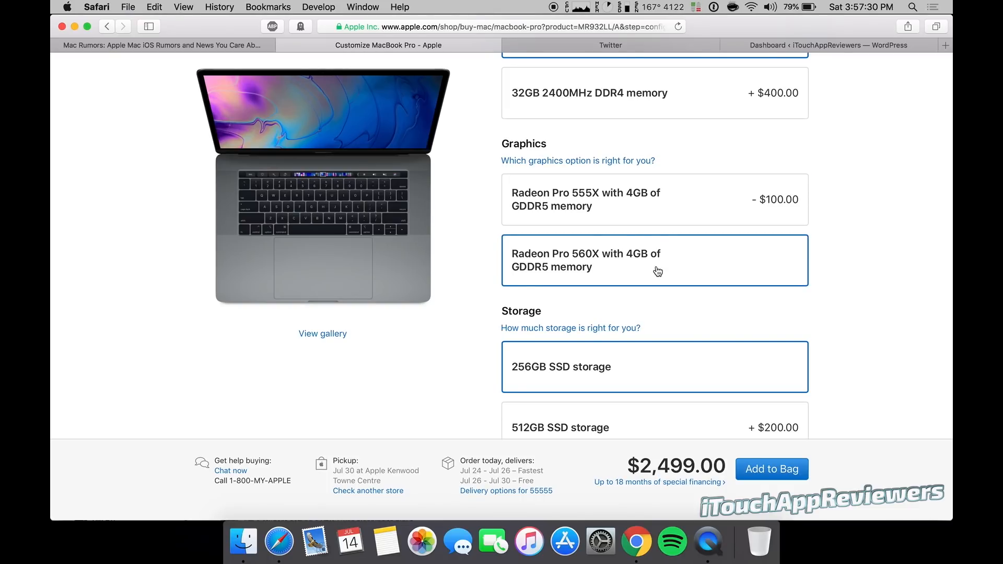
{"action": "mouse_move", "coordinate": [637, 228]}
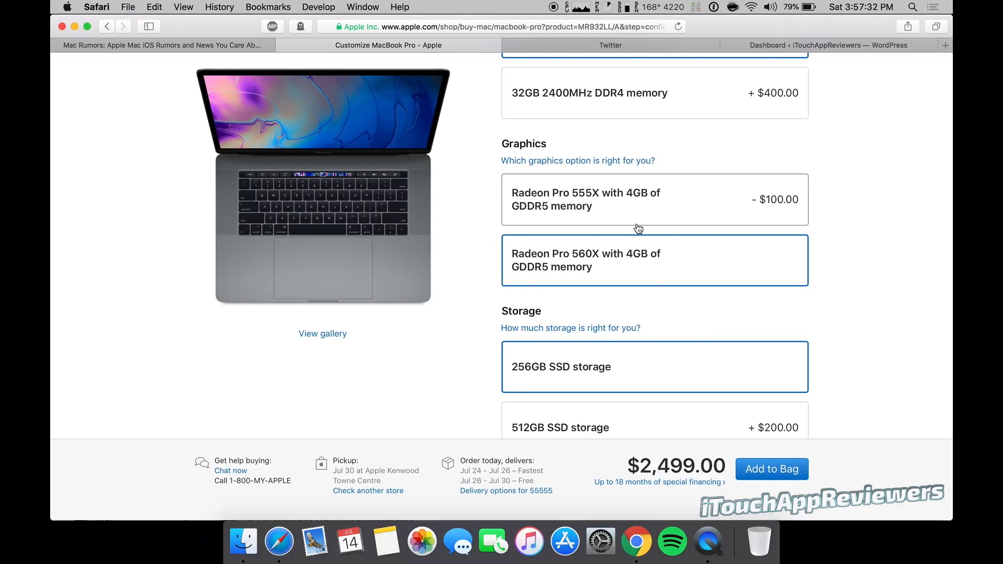
{"action": "left_click", "coordinate": [654, 199]}
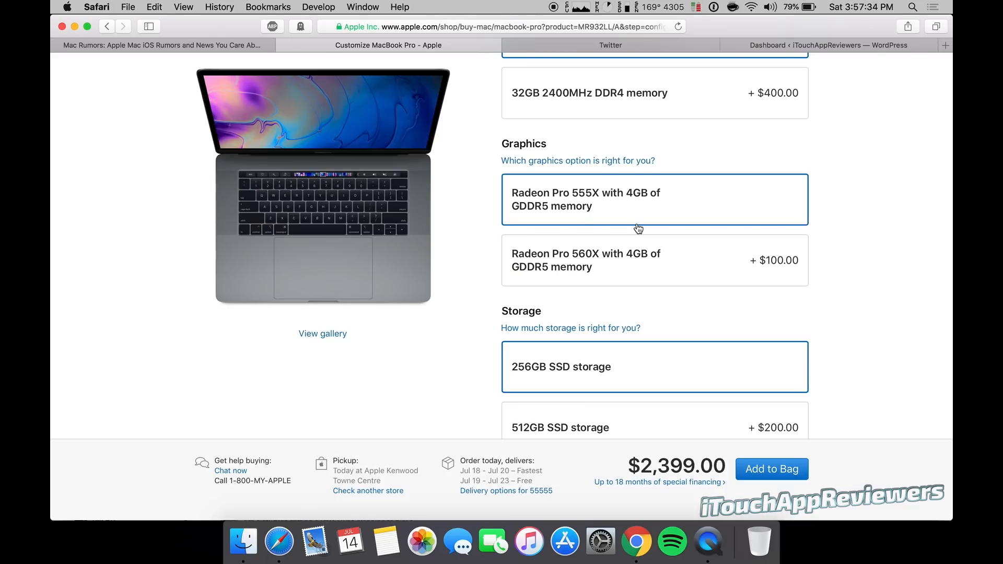
{"action": "left_click", "coordinate": [653, 260]}
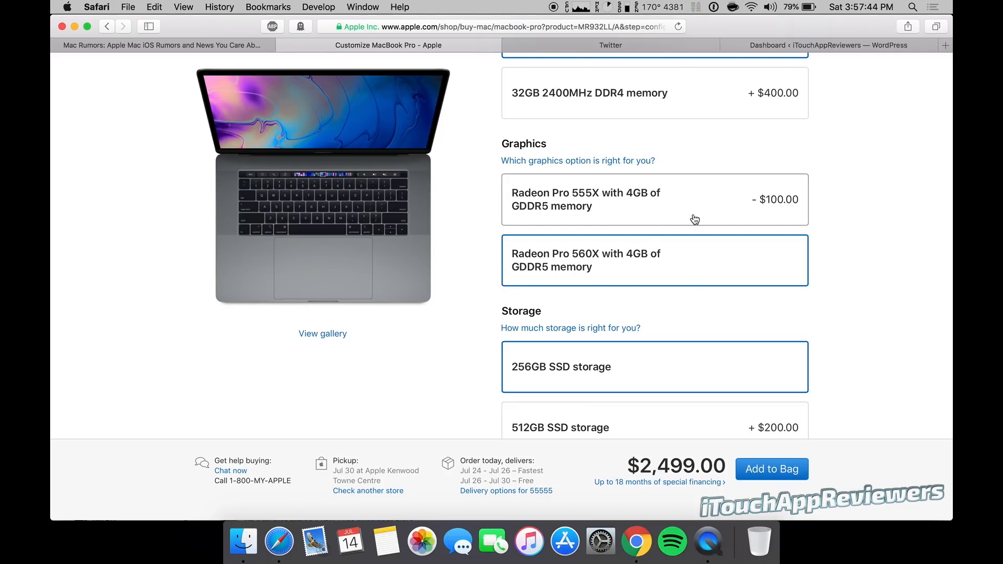
{"action": "left_click", "coordinate": [653, 199]}
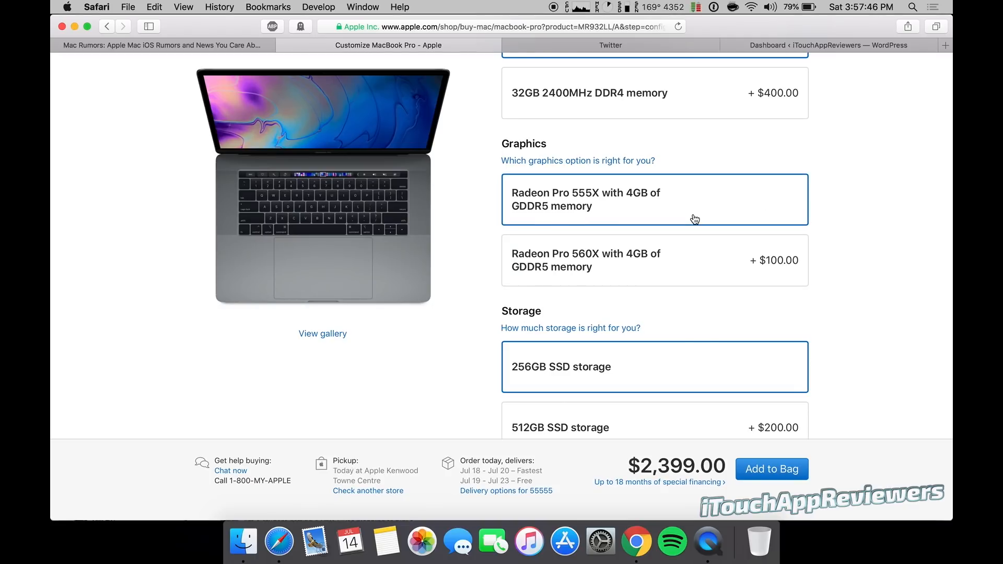
{"action": "scroll", "scroll_direction": "up", "scroll_amount": 3}
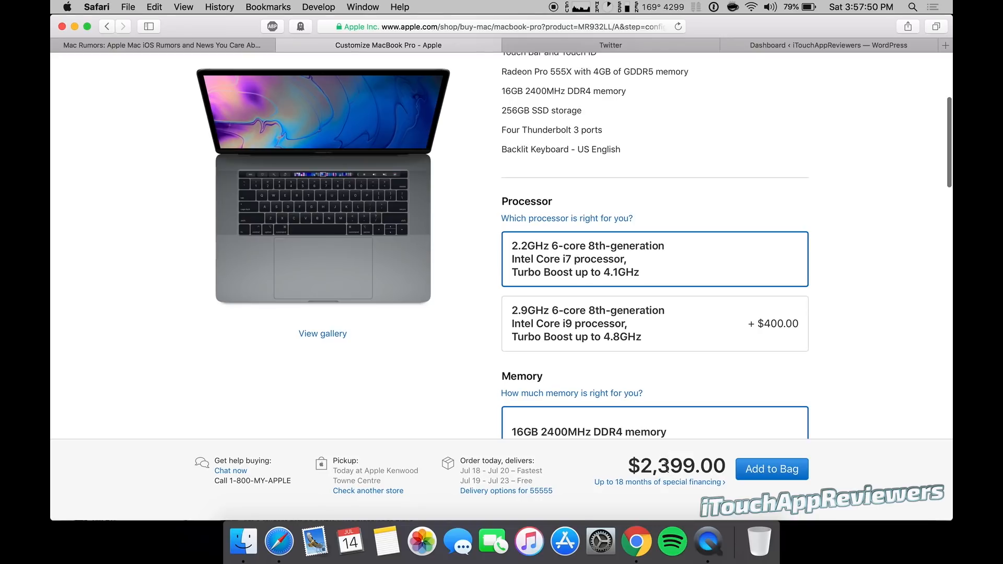
{"action": "scroll", "scroll_direction": "down", "scroll_amount": 3}
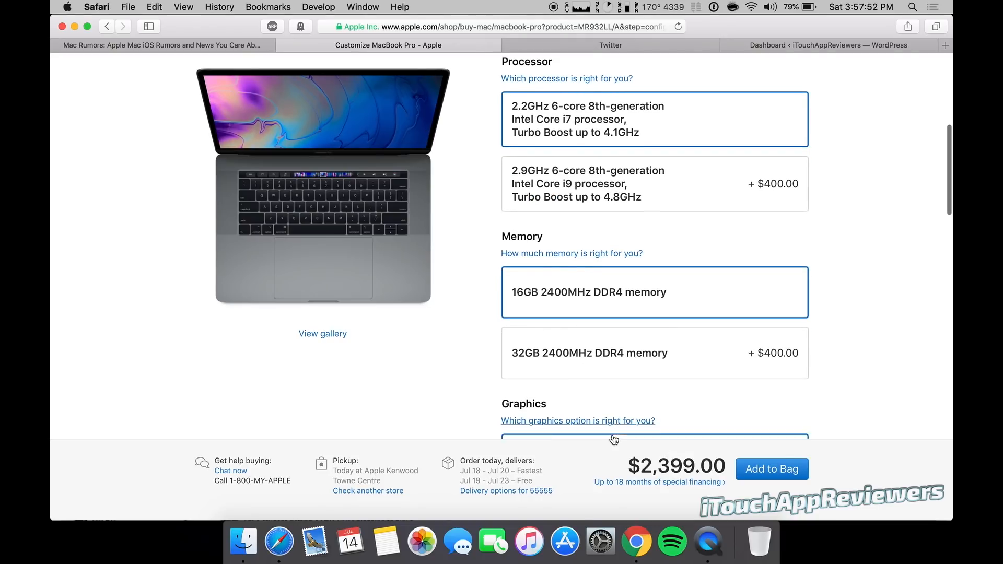
{"action": "scroll", "scroll_direction": "down", "scroll_amount": 3}
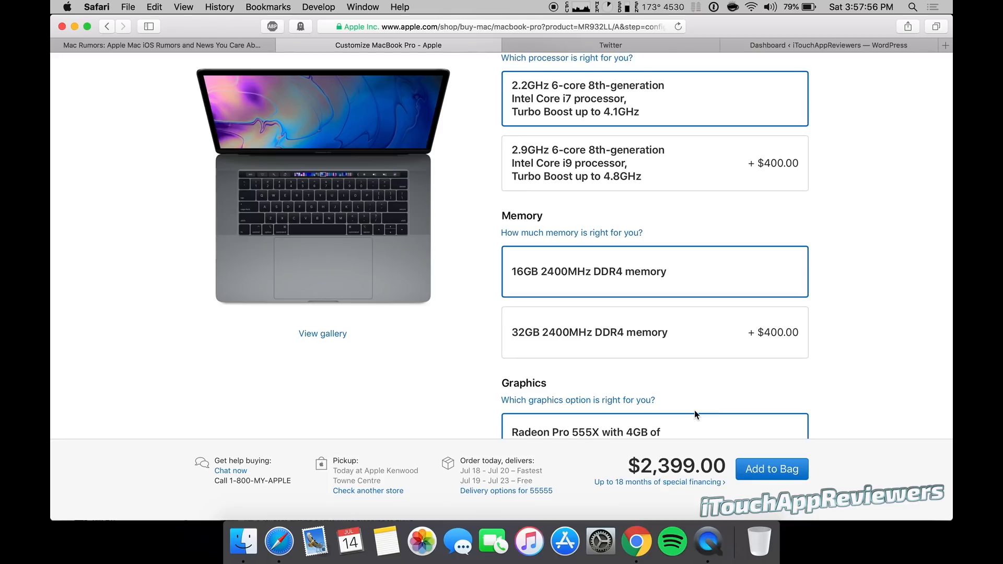
{"action": "scroll", "scroll_direction": "down", "scroll_amount": 3}
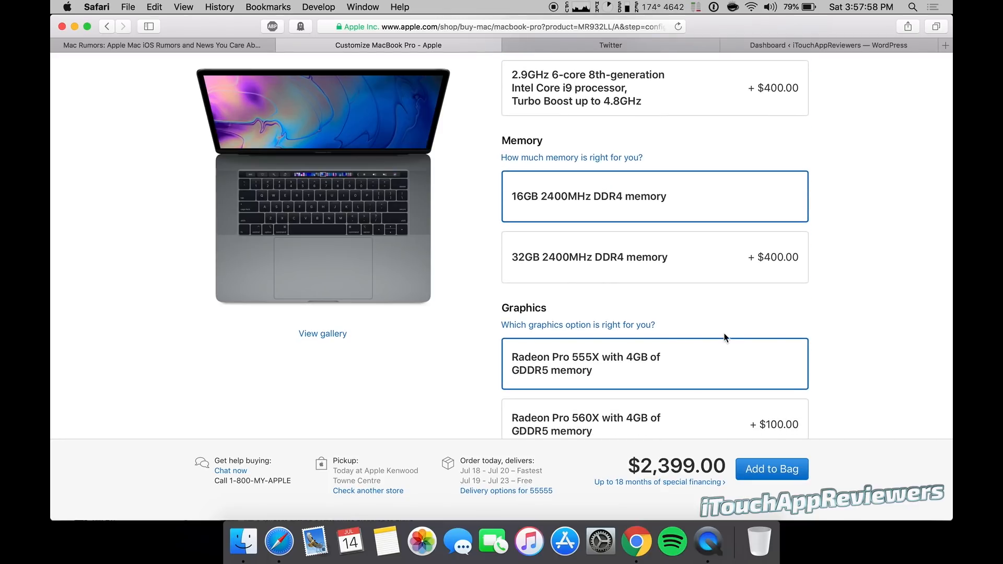
{"action": "mouse_move", "coordinate": [718, 310]}
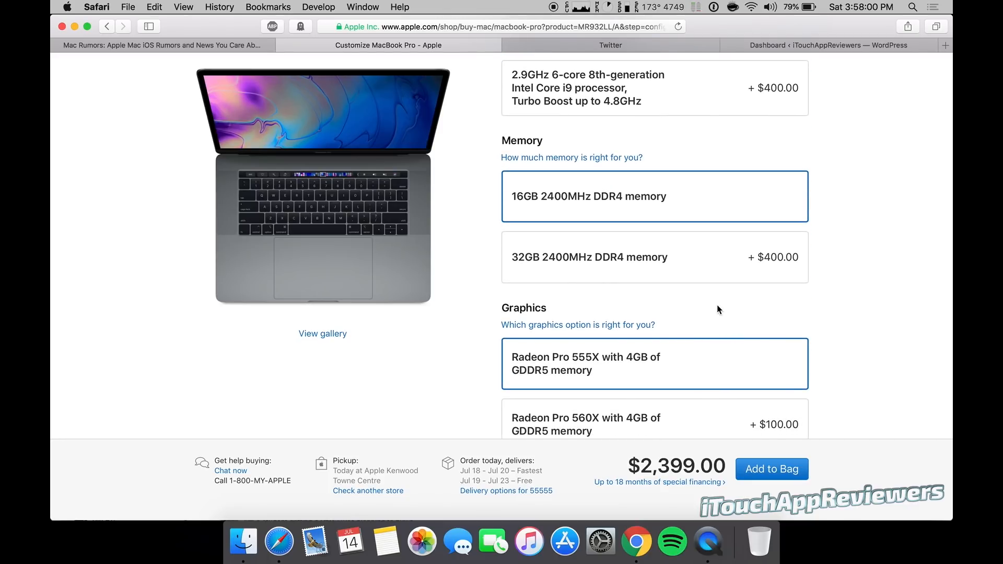
{"action": "scroll", "scroll_direction": "down", "scroll_amount": 3}
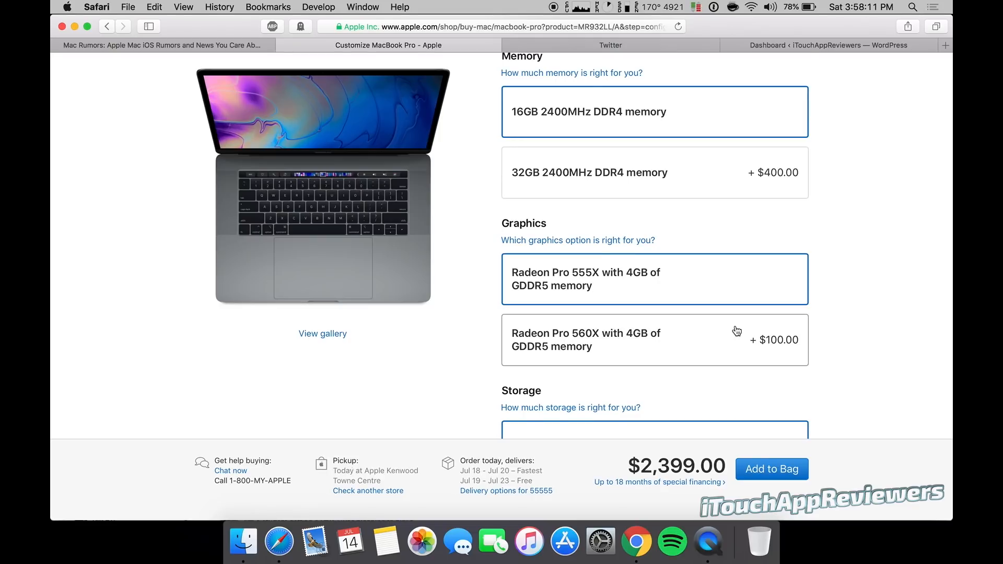
- Set storage to 512GB SSD after briefly trying 256GB
{"action": "scroll", "scroll_direction": "down", "scroll_amount": 3}
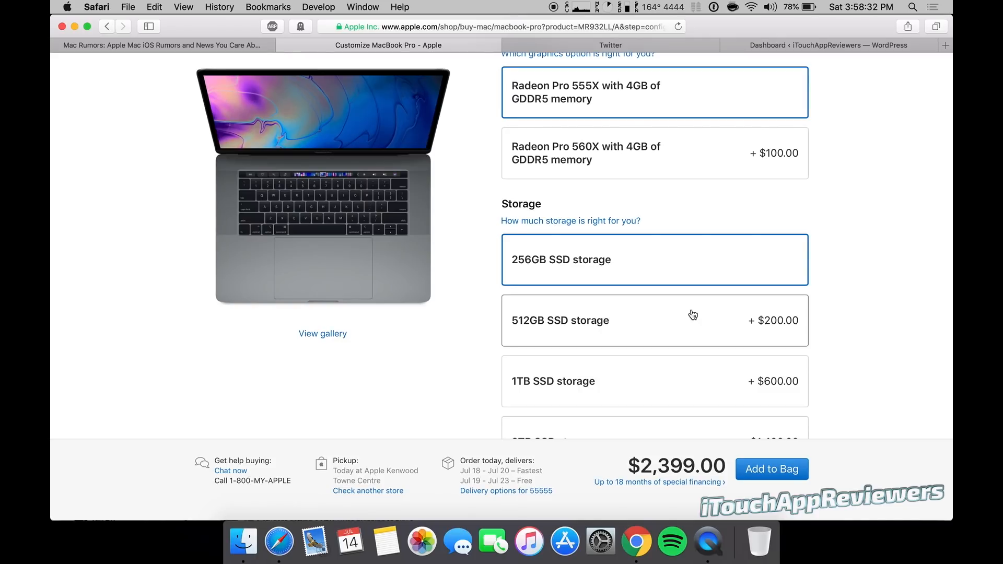
{"action": "mouse_move", "coordinate": [600, 261]}
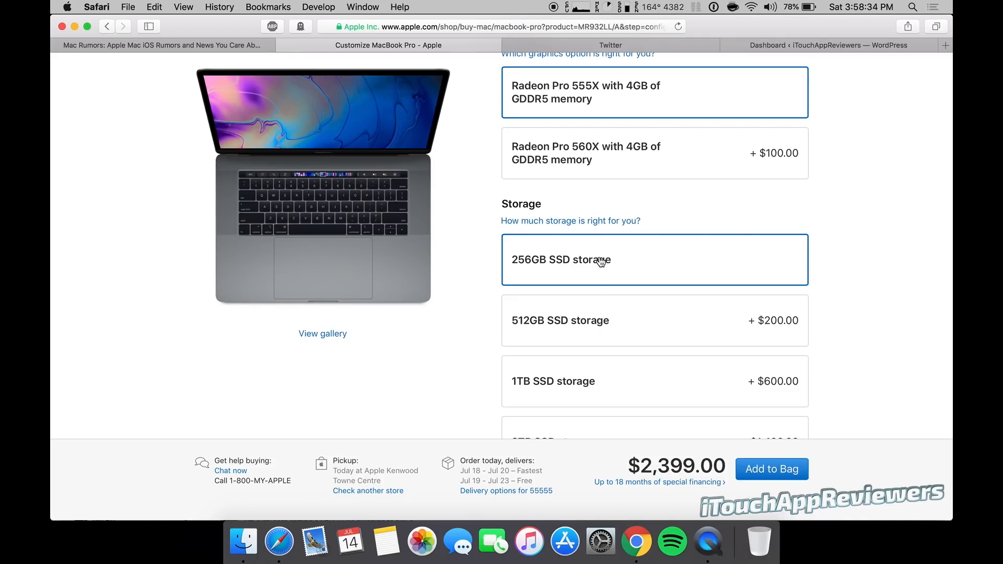
{"action": "left_click", "coordinate": [653, 320]}
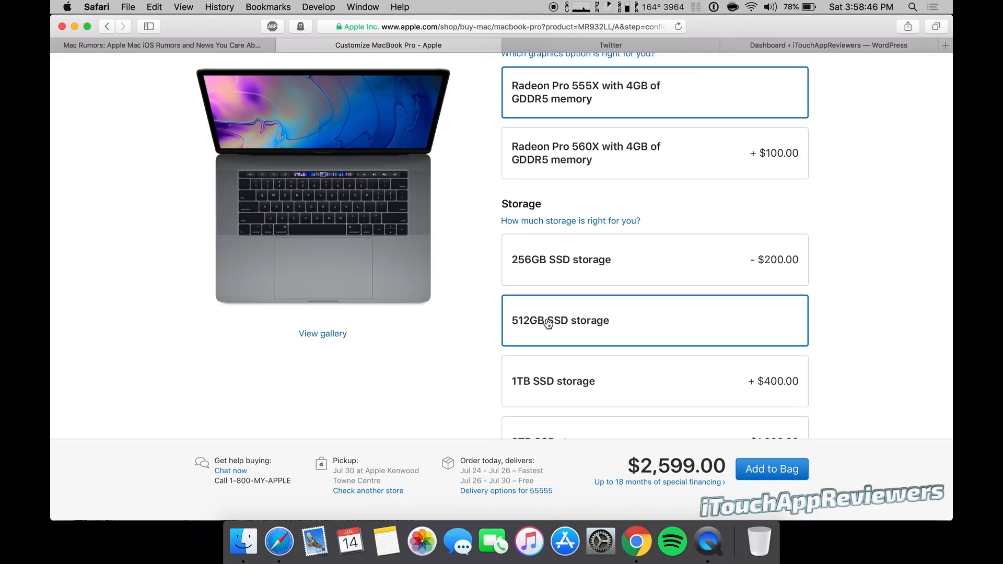
{"action": "left_click", "coordinate": [653, 319]}
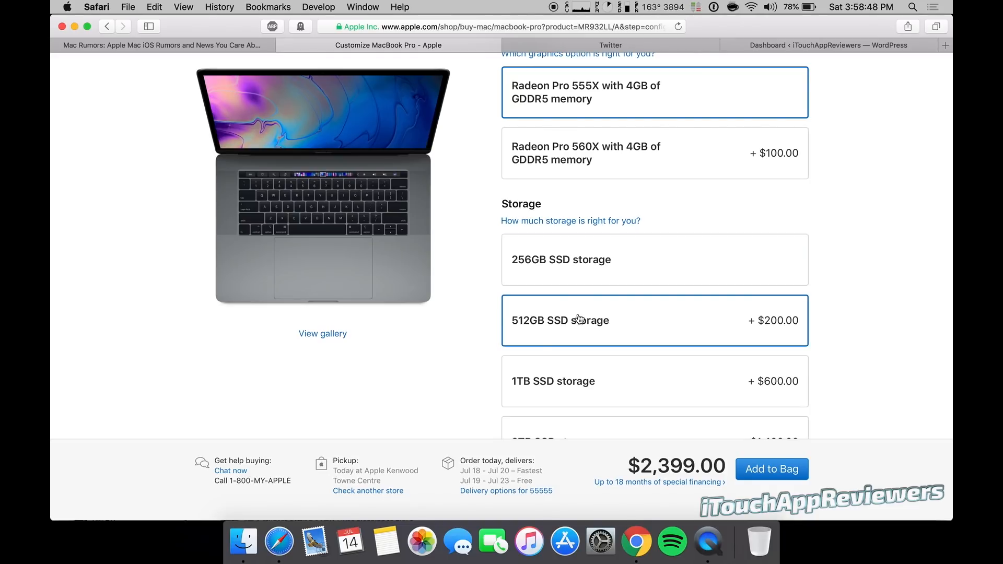
{"action": "left_click", "coordinate": [653, 319]}
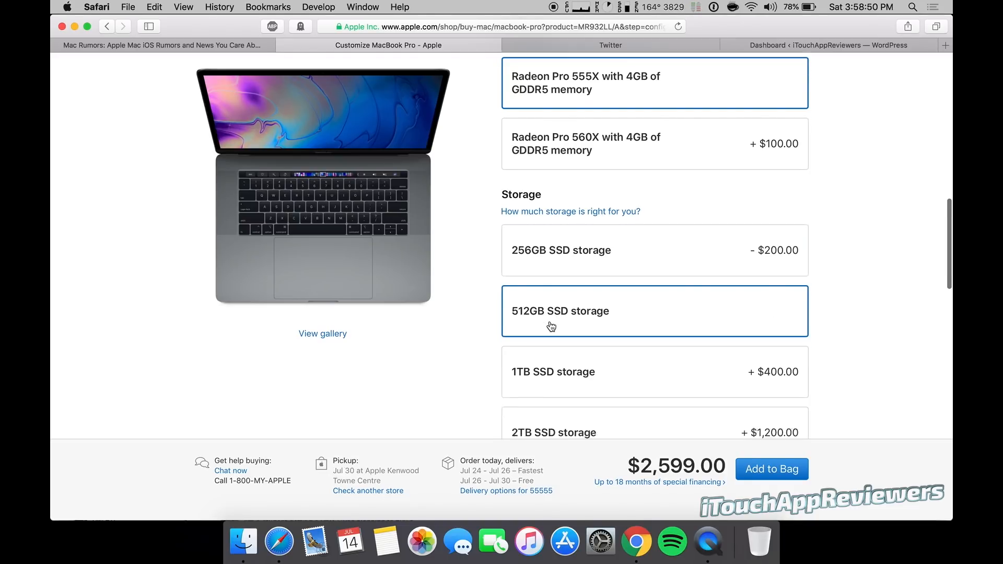
{"action": "scroll", "scroll_direction": "down", "scroll_amount": 3}
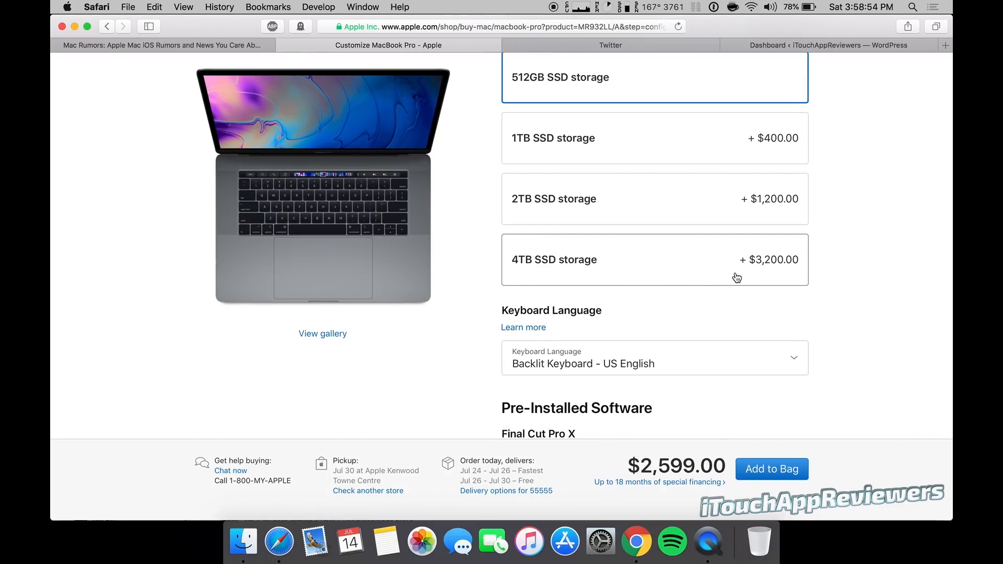
- Return to the 15-inch lineup comparing the $2,399 and $2,799 models
{"action": "left_click", "coordinate": [654, 259]}
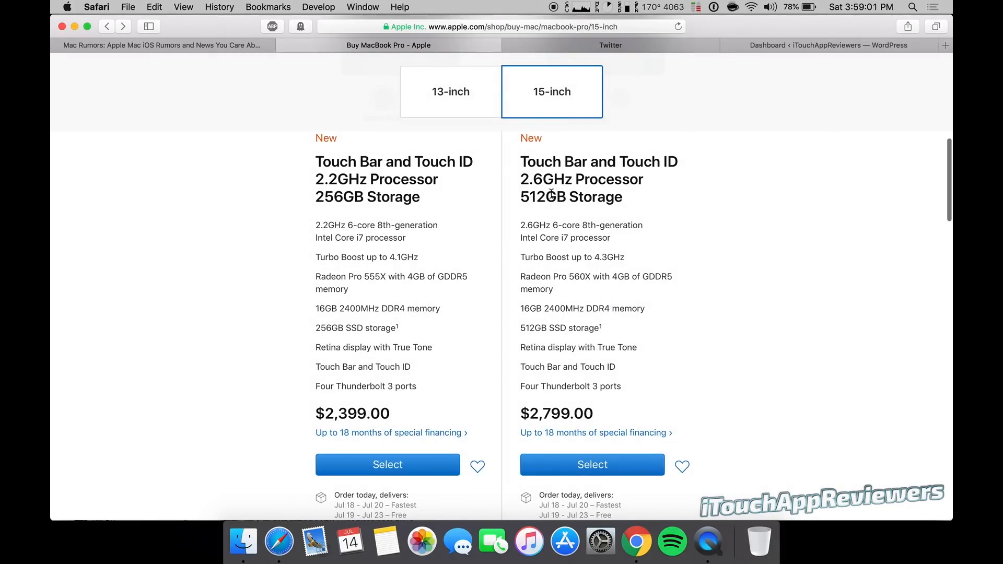
{"action": "scroll", "scroll_direction": "down", "scroll_amount": 3}
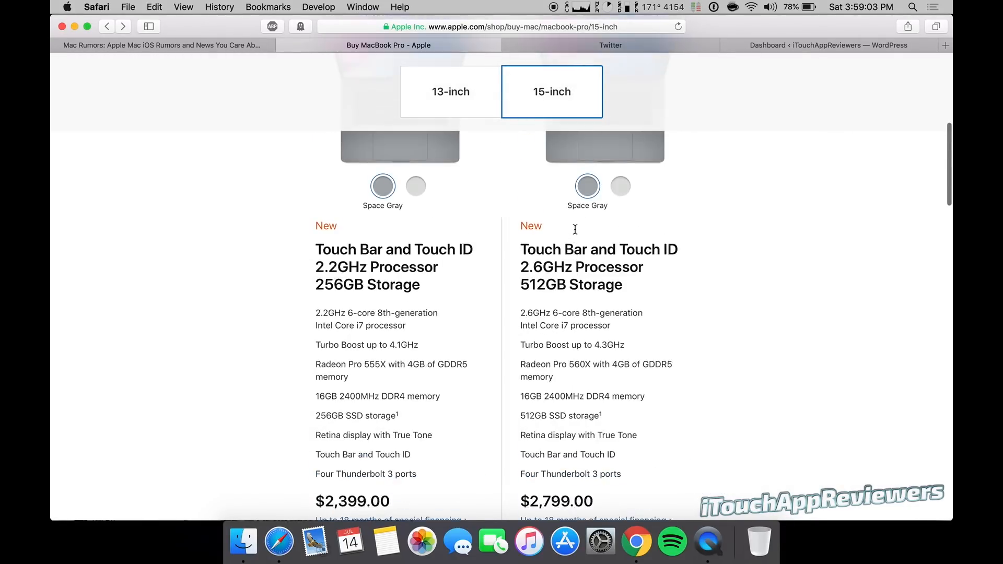
{"action": "scroll", "scroll_direction": "down", "scroll_amount": 3}
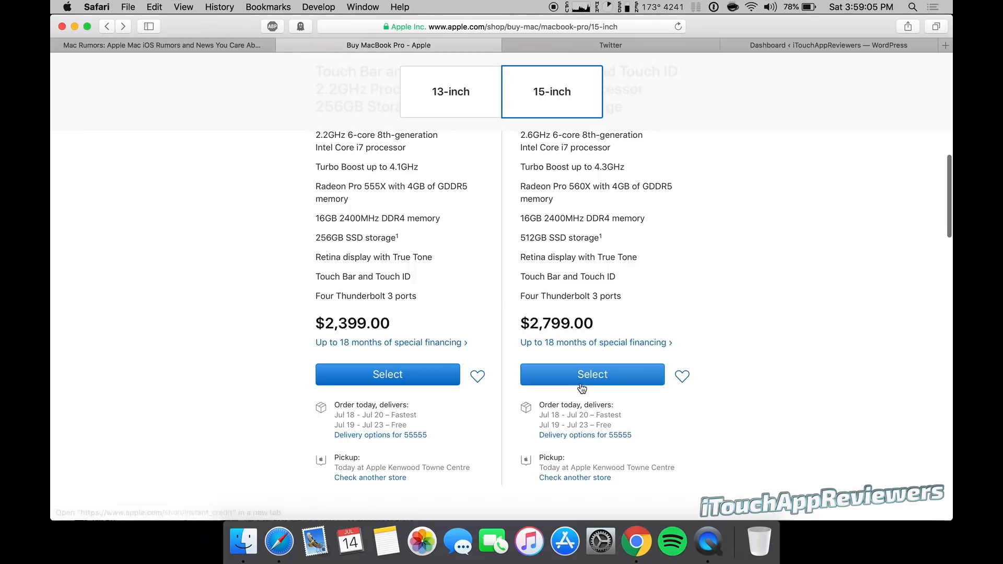
- Customize the 2.6GHz 512GB model, trying the 2.9GHz i9 but keeping the 2.6GHz i7
{"action": "left_click", "coordinate": [591, 374]}
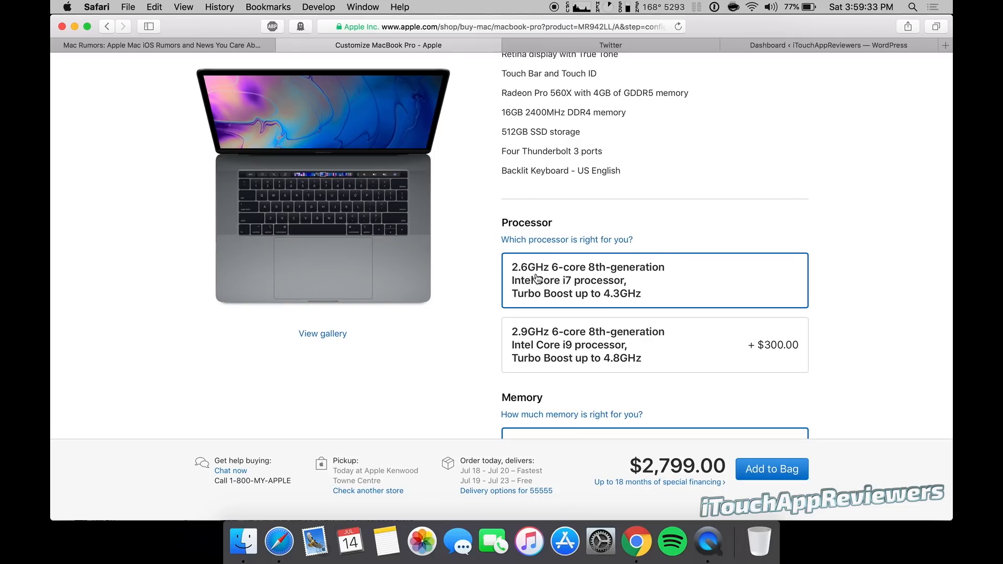
{"action": "left_click", "coordinate": [654, 344]}
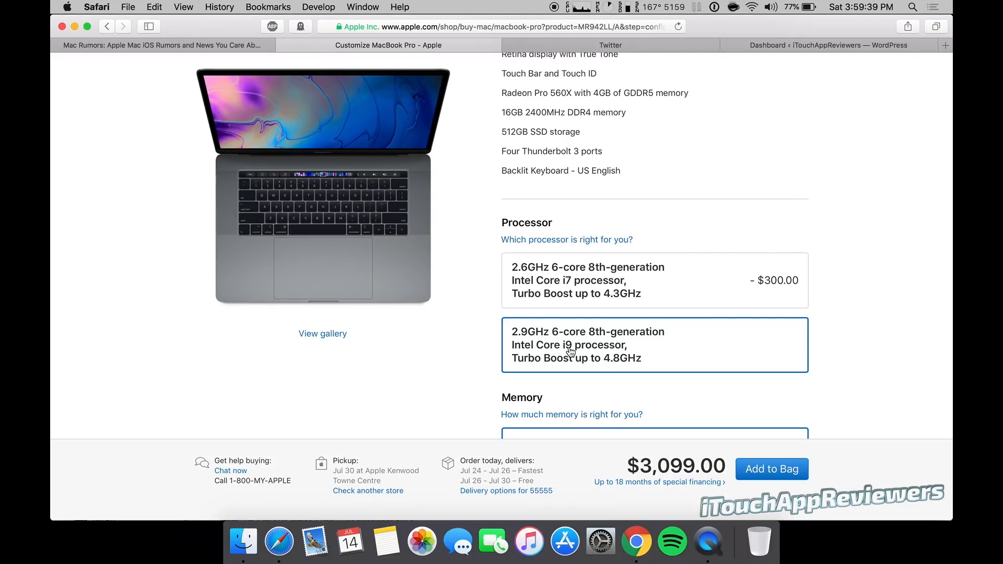
{"action": "left_click", "coordinate": [653, 280]}
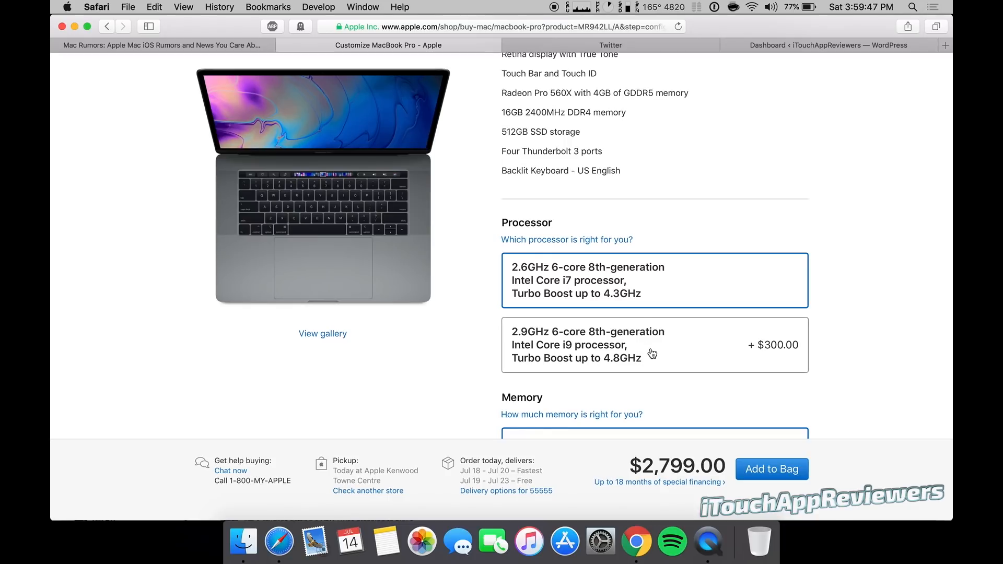
{"action": "left_click", "coordinate": [654, 344]}
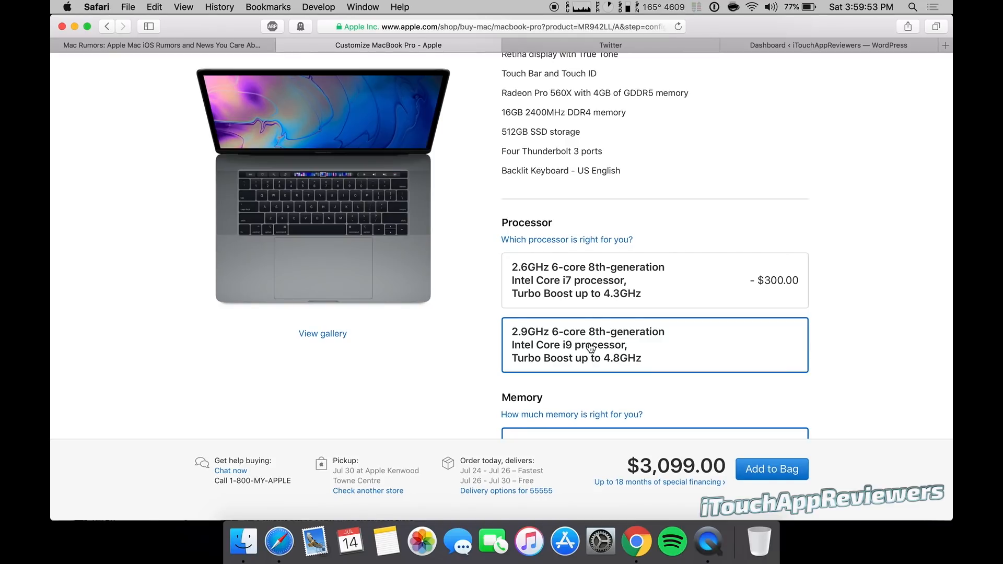
{"action": "mouse_move", "coordinate": [592, 341]}
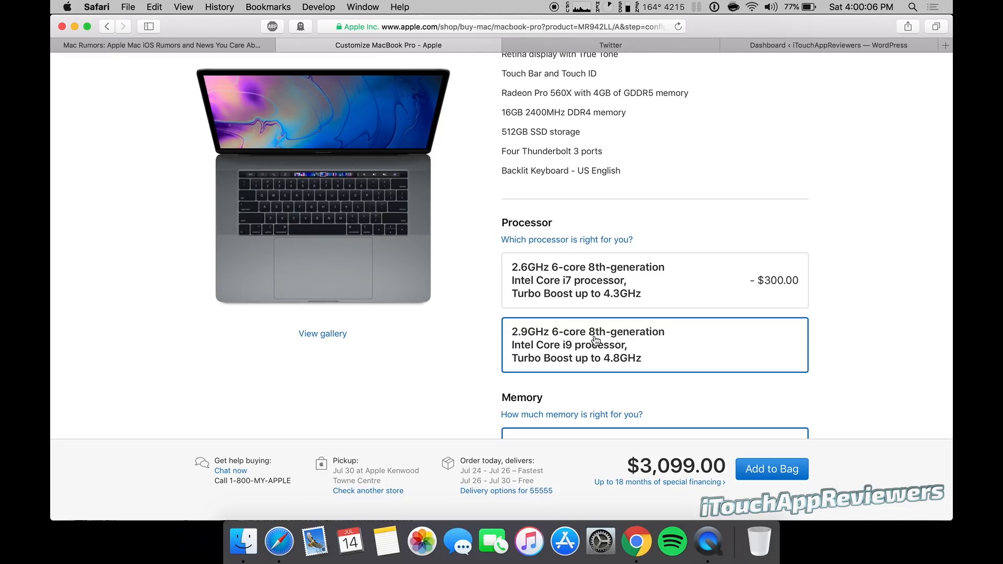
{"action": "mouse_move", "coordinate": [825, 283]}
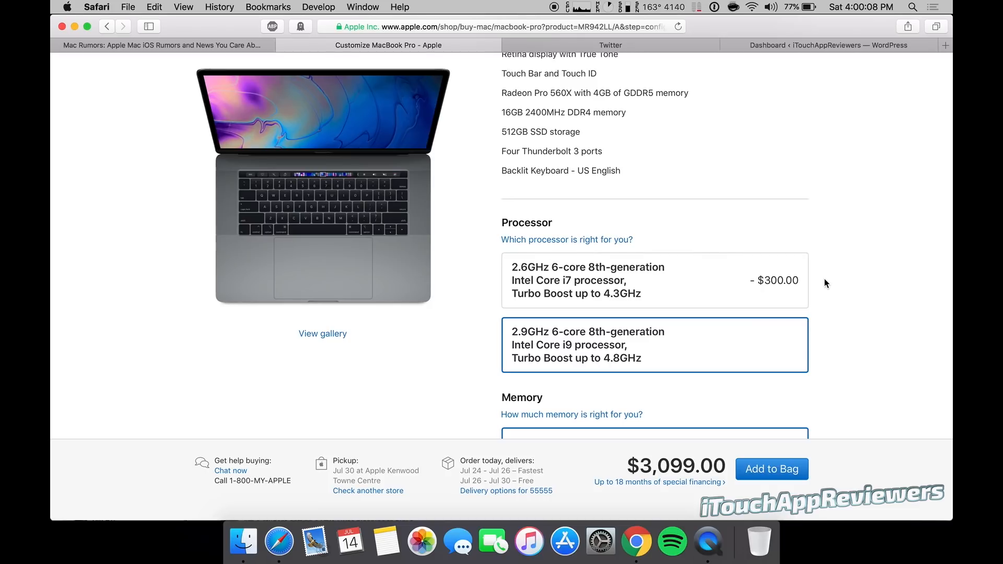
{"action": "mouse_move", "coordinate": [833, 282]}
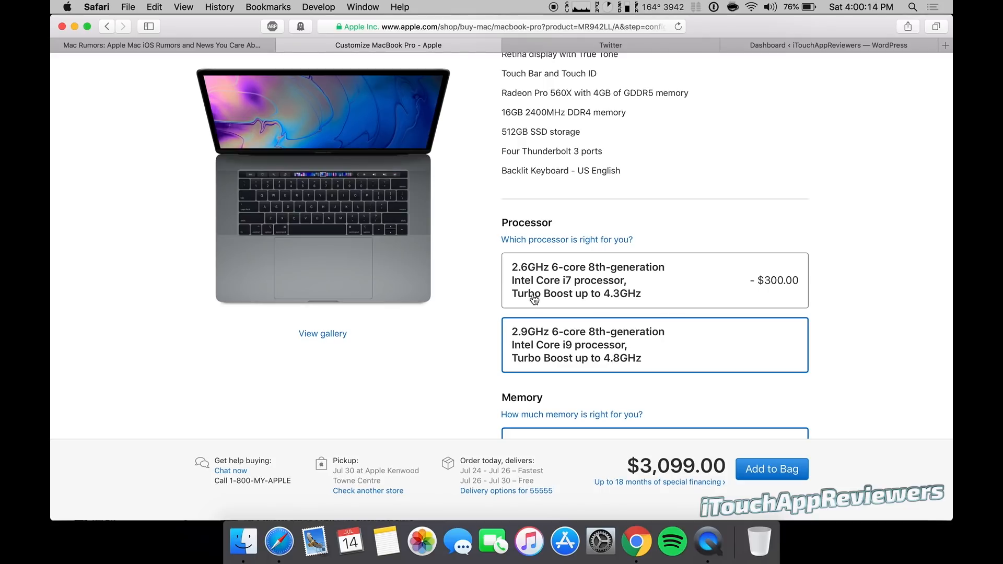
{"action": "left_click", "coordinate": [654, 280]}
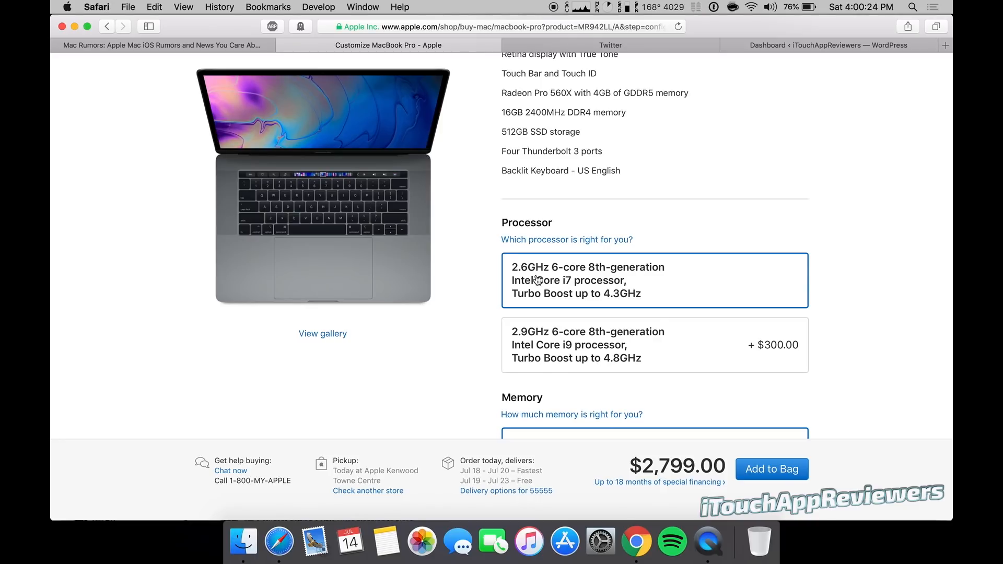
{"action": "mouse_move", "coordinate": [635, 288]}
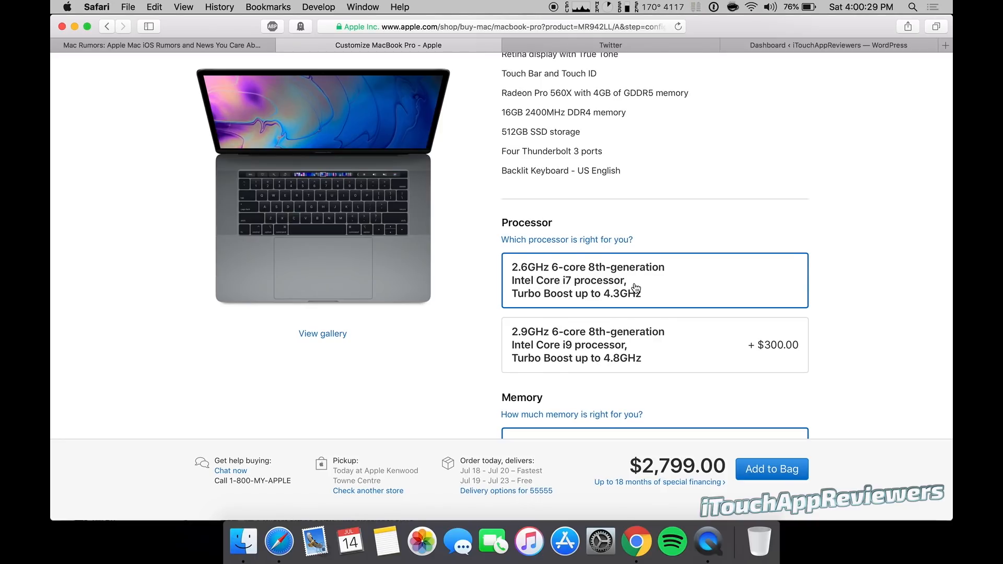
{"action": "scroll", "scroll_direction": "down", "scroll_amount": 3}
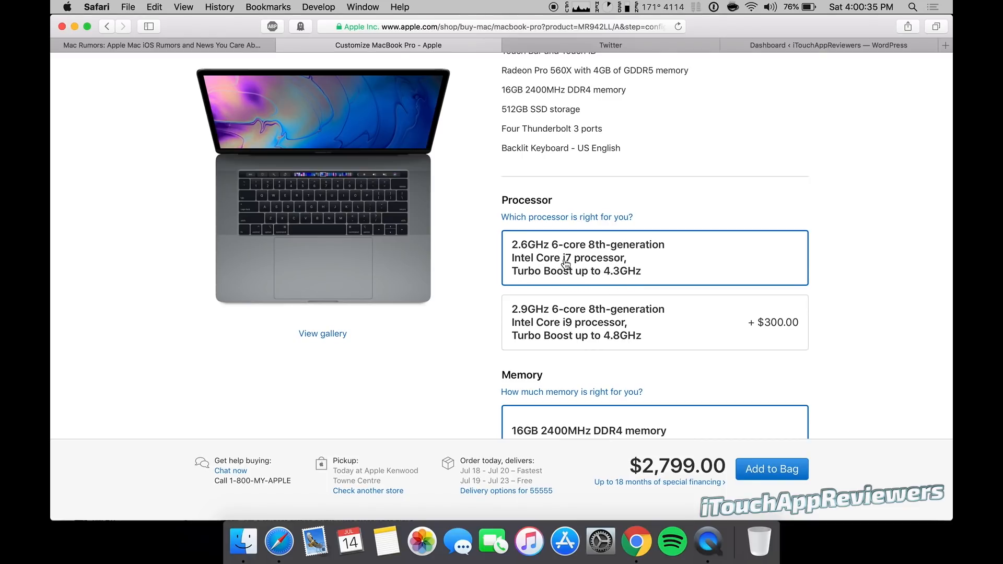
{"action": "scroll", "scroll_direction": "down", "scroll_amount": 3}
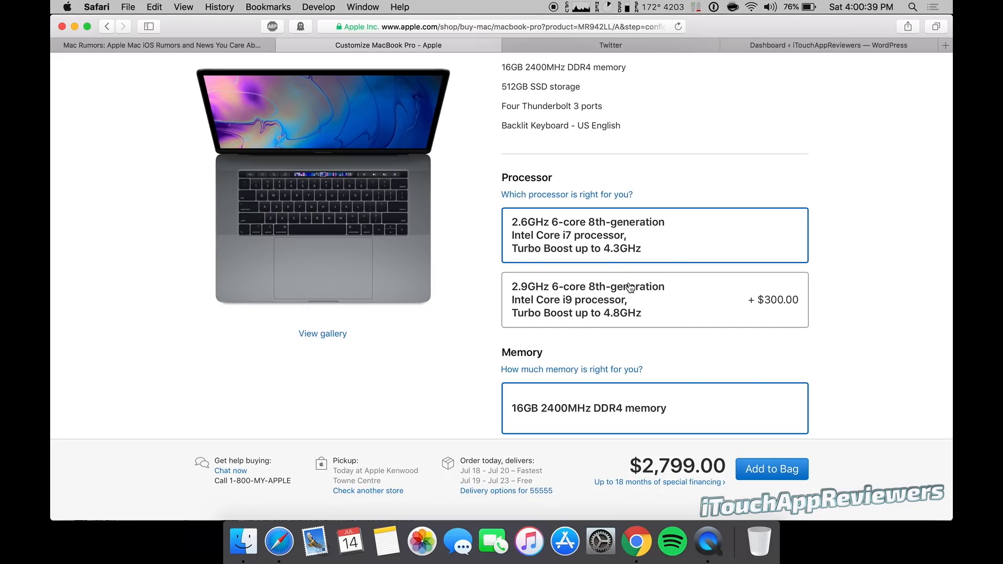
- Choose the 2.9GHz Core i9 processor and 32GB memory, totalling $3,499
{"action": "left_click", "coordinate": [653, 300]}
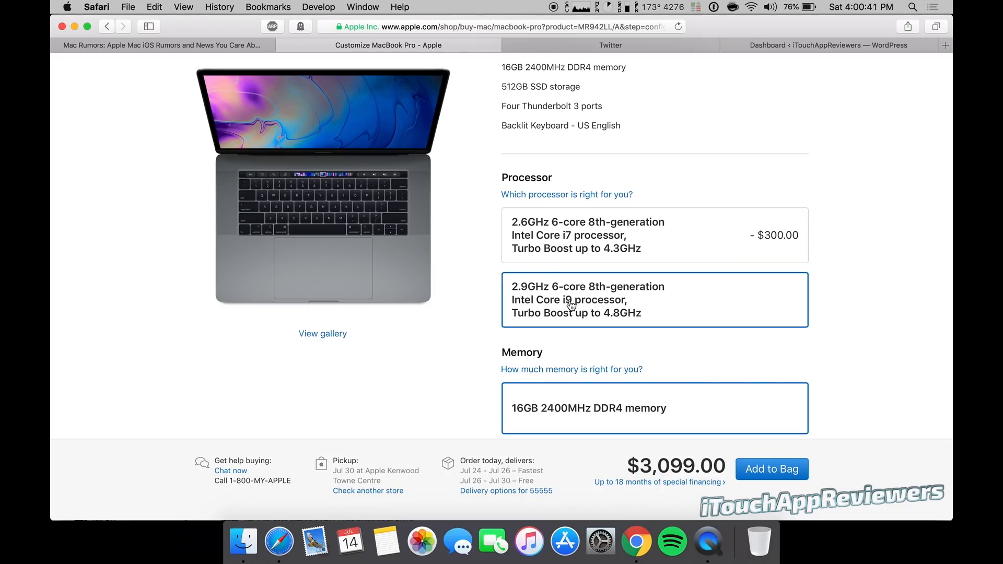
{"action": "scroll", "scroll_direction": "down", "scroll_amount": 3}
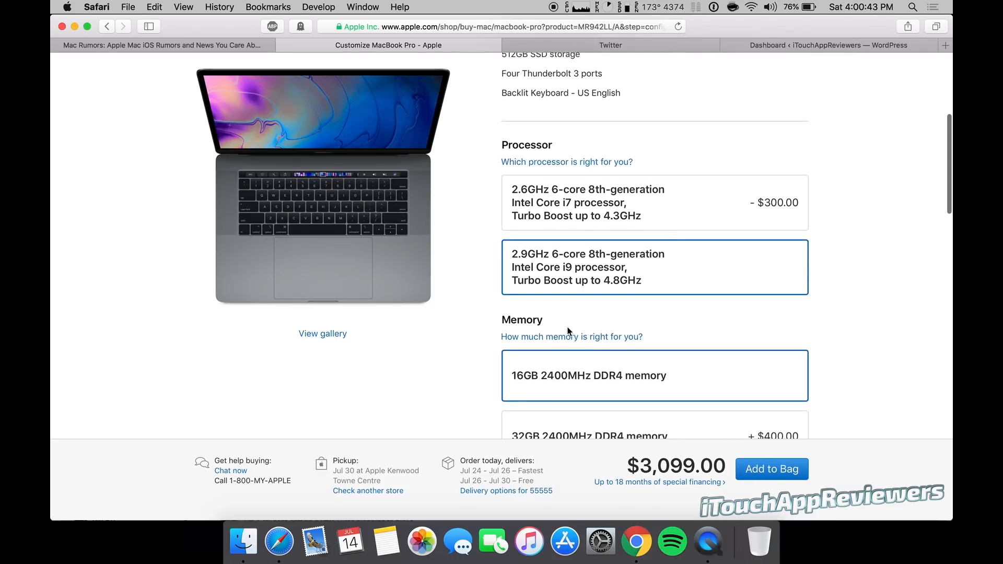
{"action": "scroll", "scroll_direction": "down", "scroll_amount": 3}
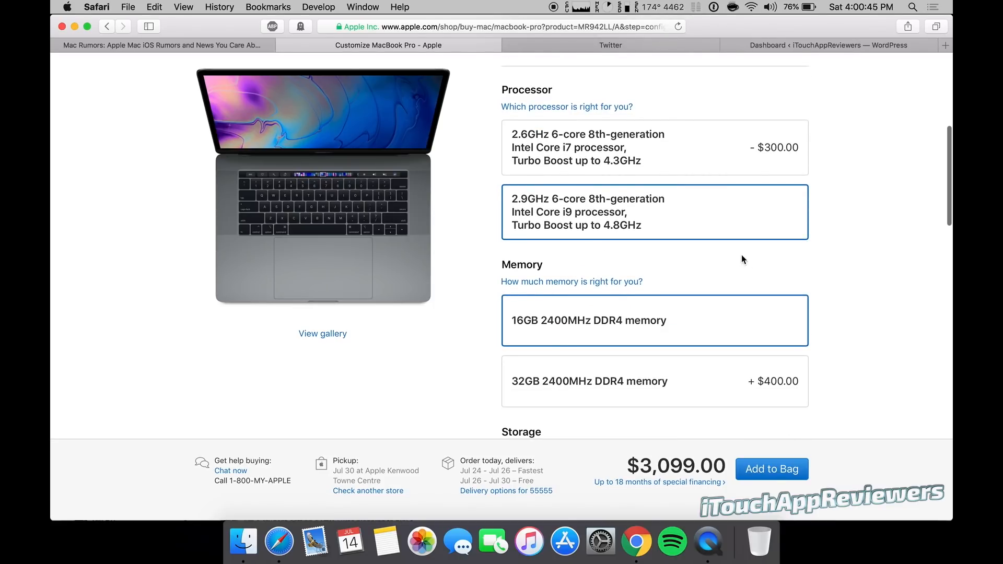
{"action": "mouse_move", "coordinate": [815, 266]}
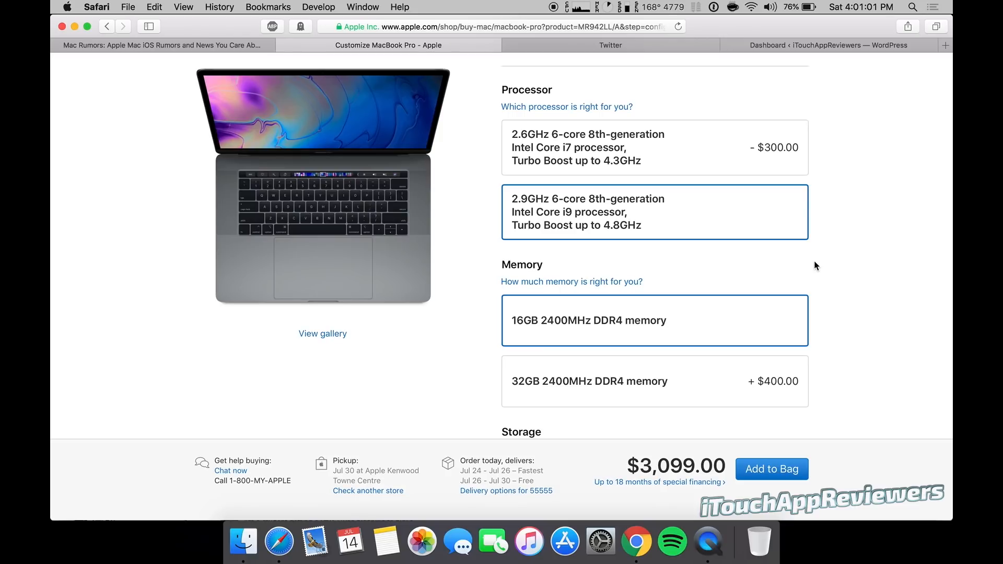
{"action": "left_click", "coordinate": [653, 147]}
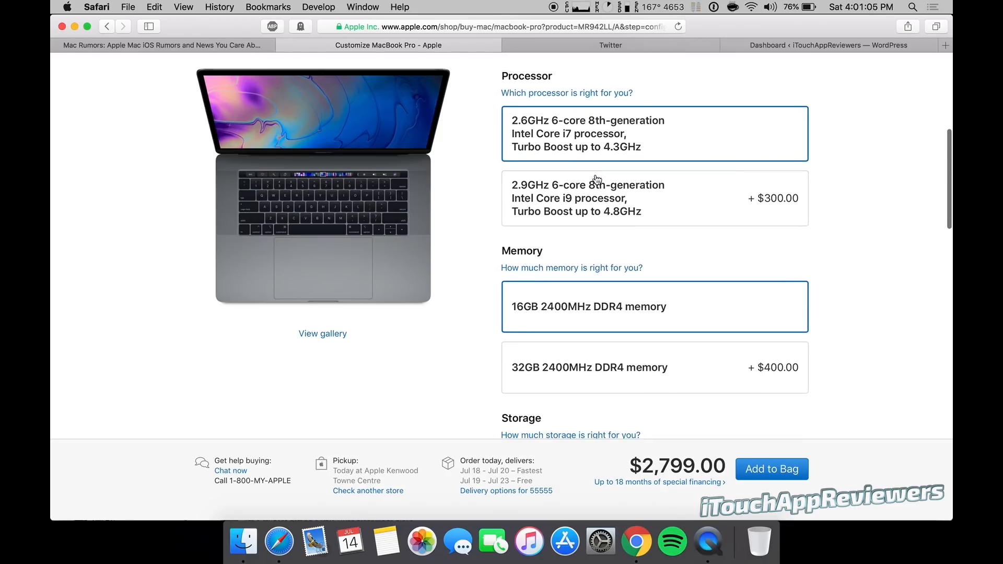
{"action": "left_click", "coordinate": [653, 199]}
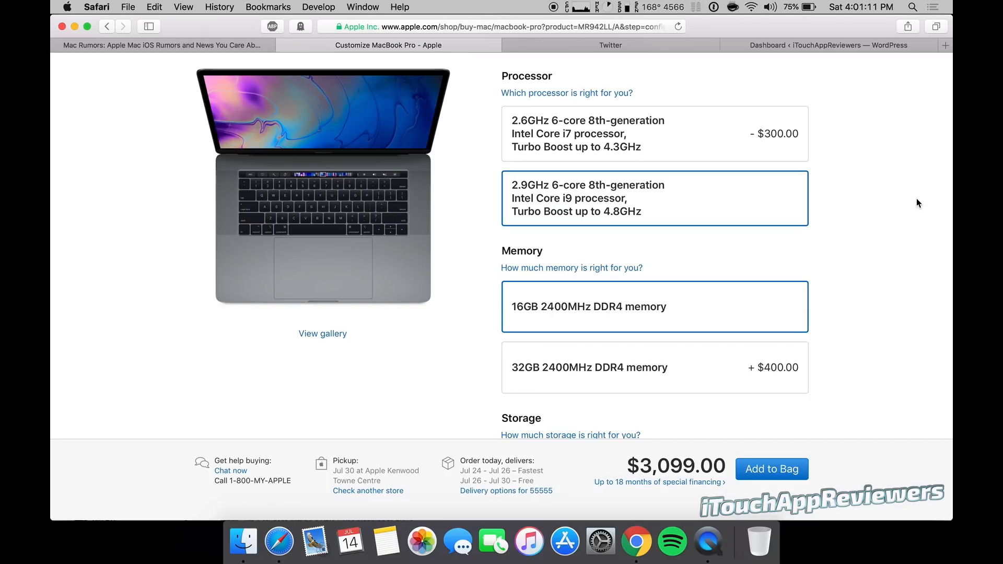
{"action": "mouse_move", "coordinate": [567, 203]}
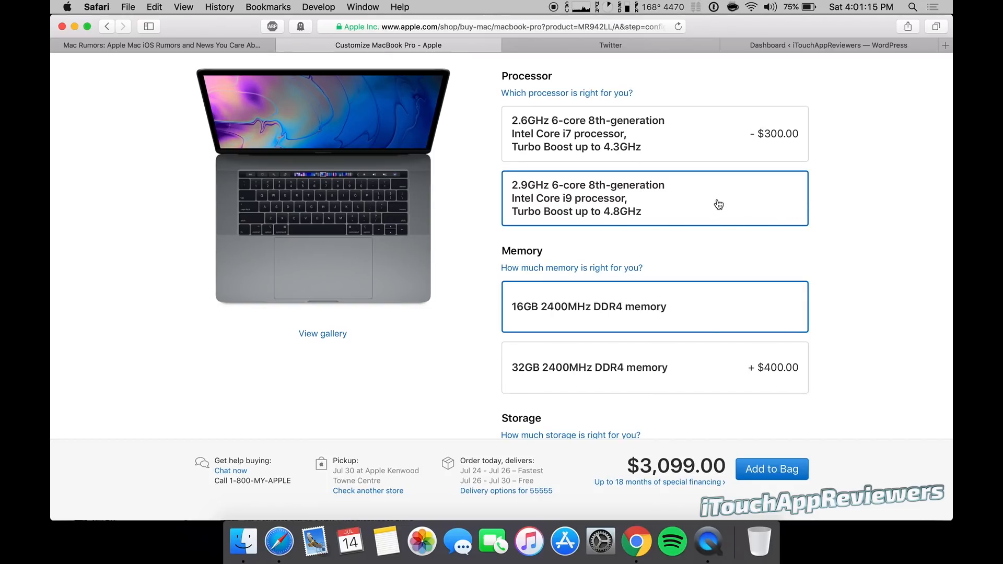
{"action": "scroll", "scroll_direction": "down", "scroll_amount": 3}
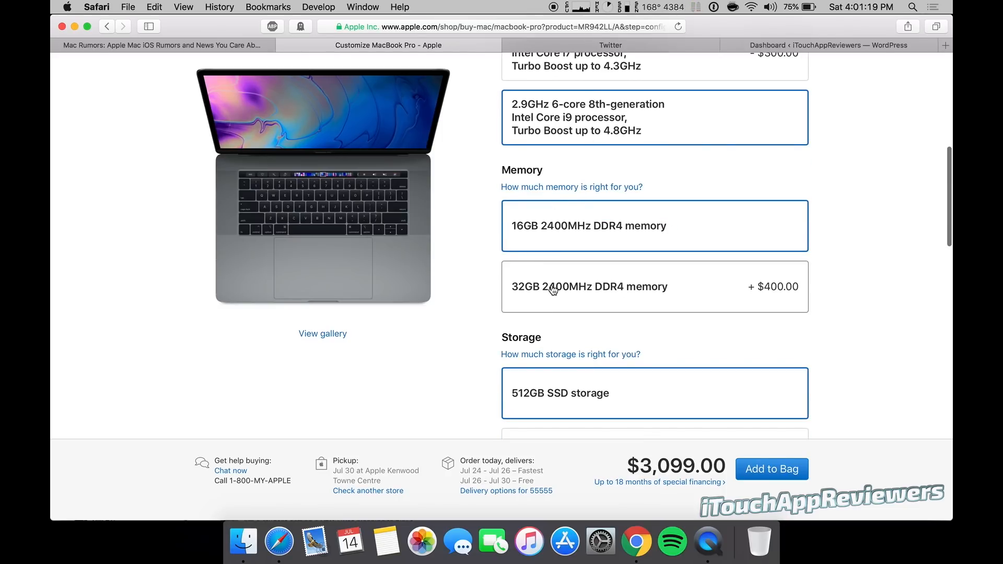
{"action": "left_click", "coordinate": [654, 287]}
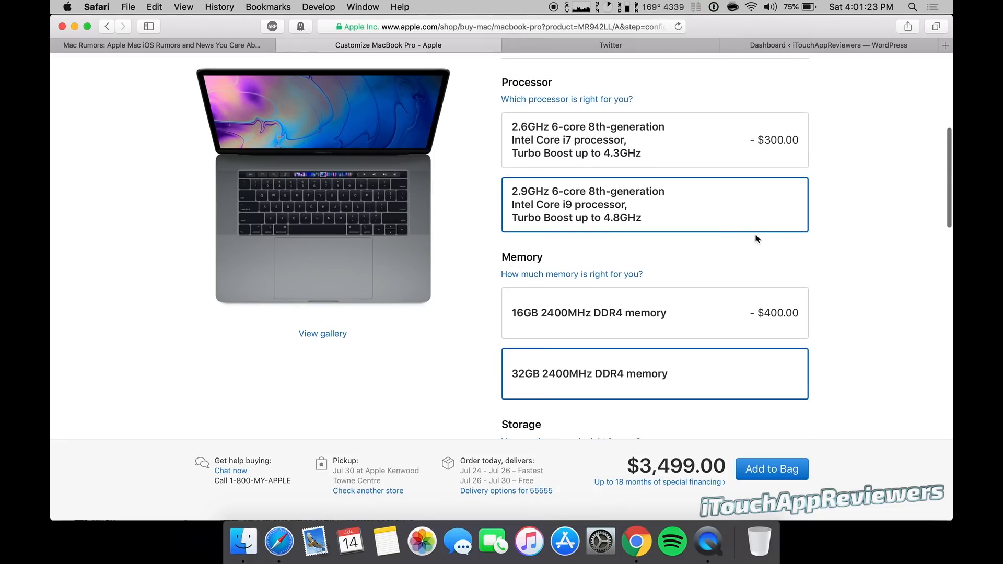
{"action": "mouse_move", "coordinate": [558, 324]}
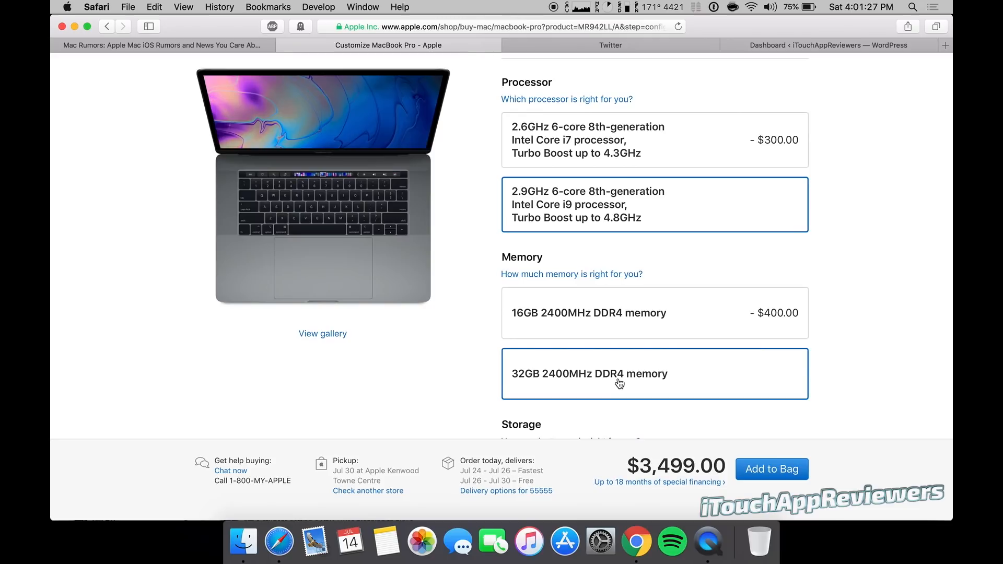
{"action": "mouse_move", "coordinate": [584, 369]}
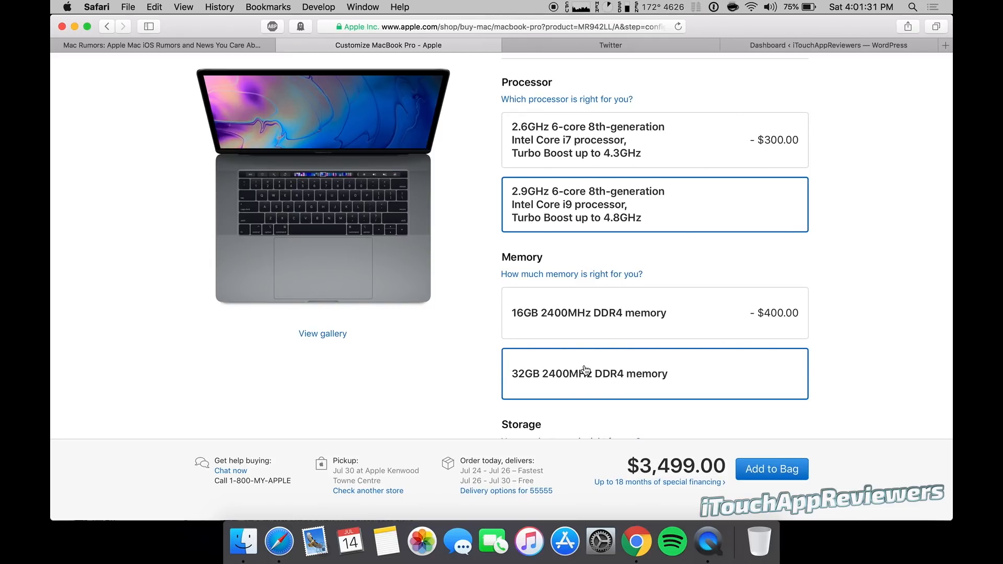
- Keep 512GB SSD storage and review the $3,499 i9, 32GB, 512GB summary
{"action": "scroll", "scroll_direction": "down", "scroll_amount": 3}
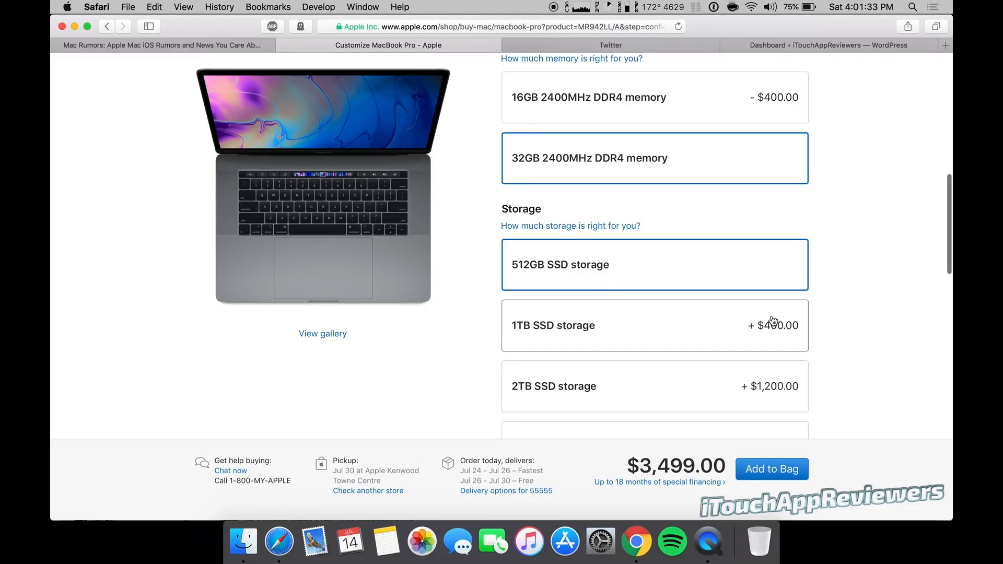
{"action": "scroll", "scroll_direction": "down", "scroll_amount": 3}
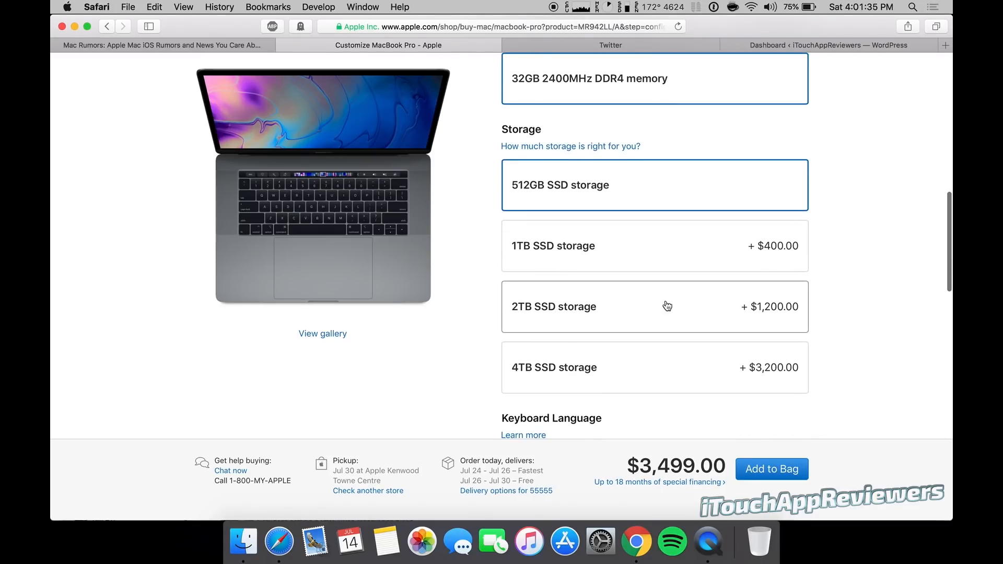
{"action": "mouse_move", "coordinate": [540, 194]}
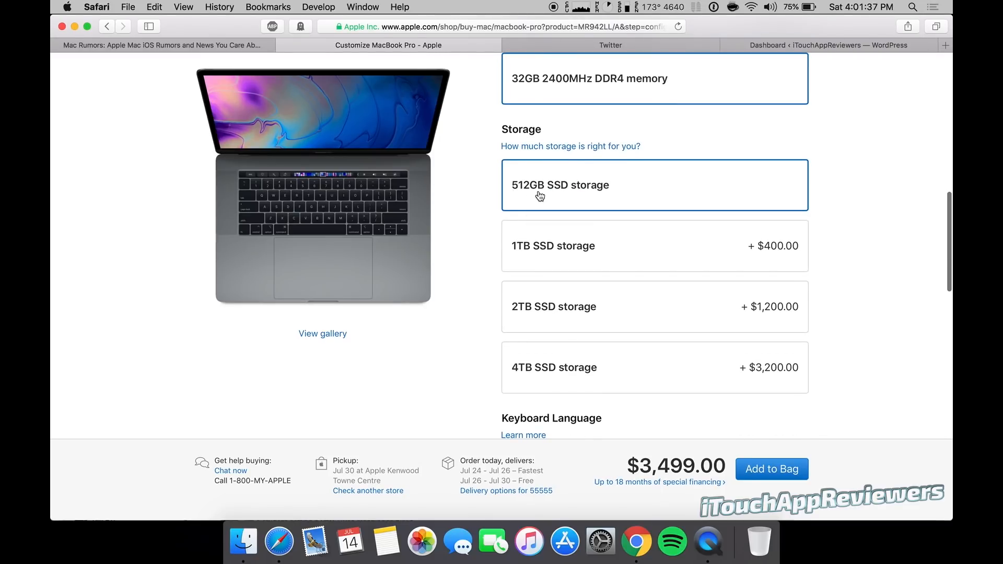
{"action": "mouse_move", "coordinate": [646, 274]}
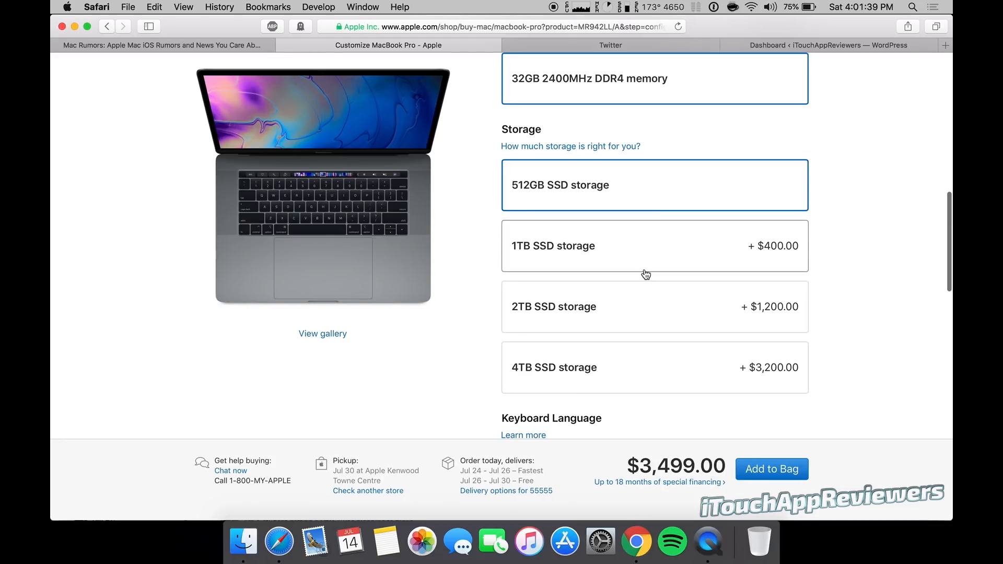
{"action": "left_click", "coordinate": [653, 306]}
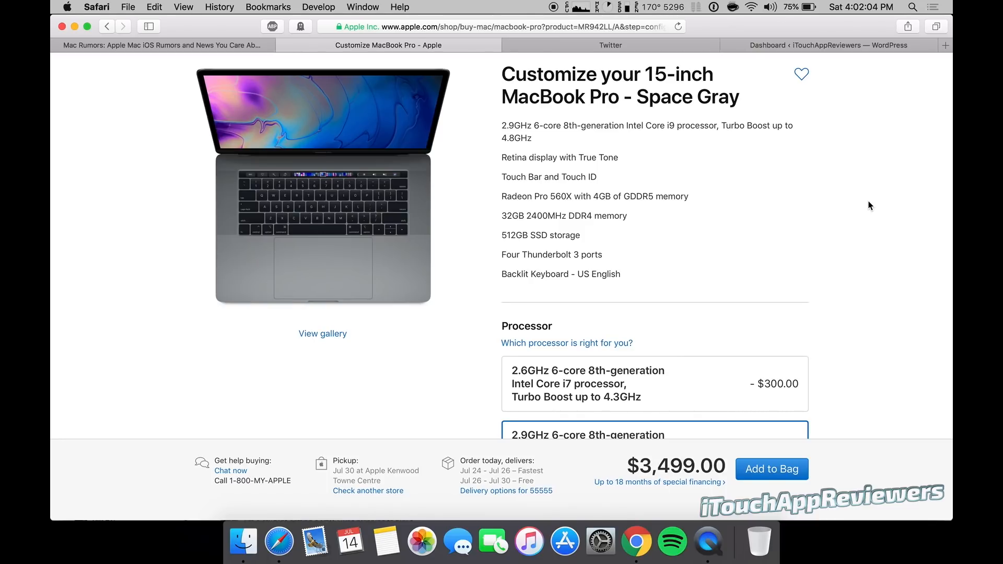
{"action": "scroll", "scroll_direction": "down", "scroll_amount": 3}
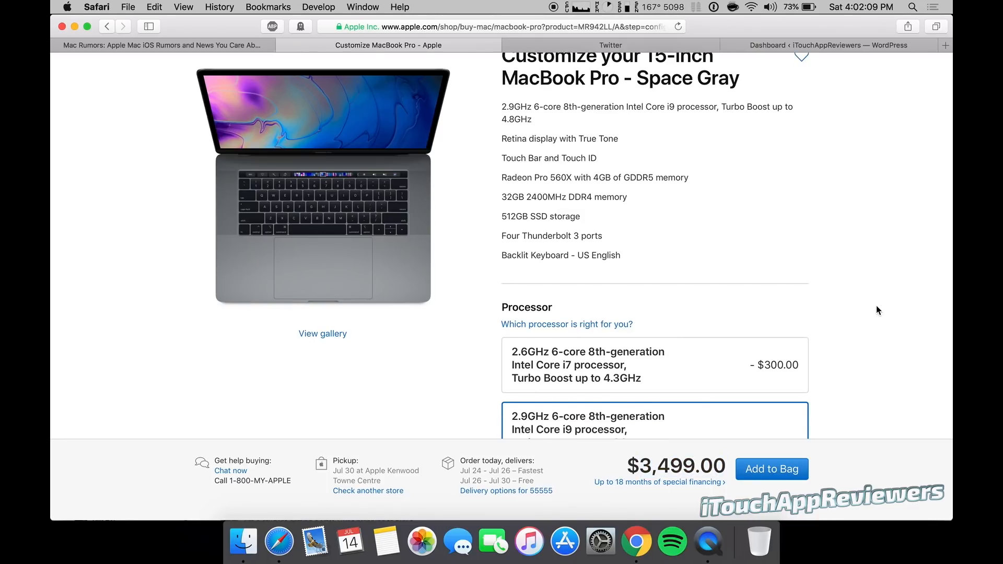
{"action": "scroll", "scroll_direction": "down", "scroll_amount": 3}
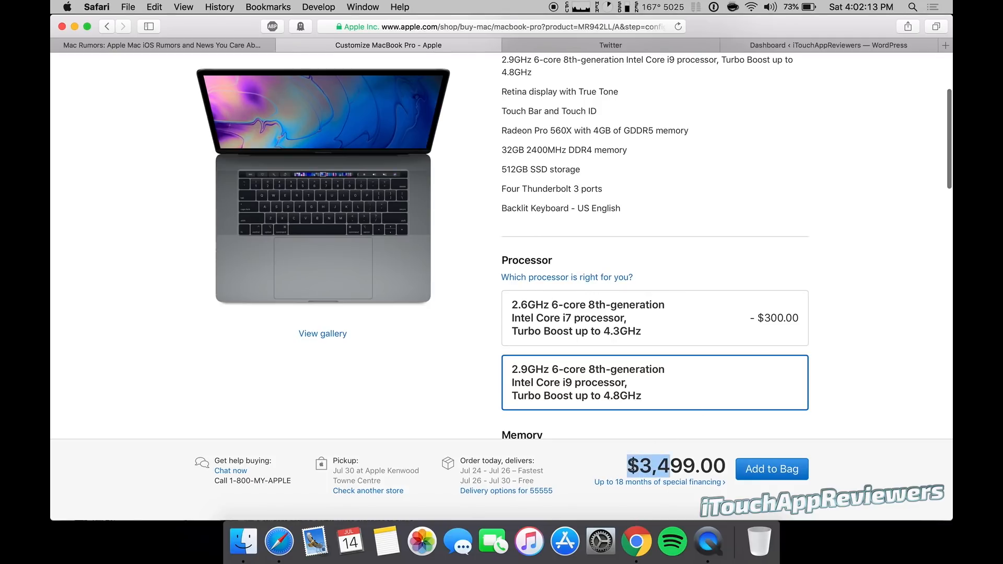
{"action": "scroll", "scroll_direction": "down", "scroll_amount": 3}
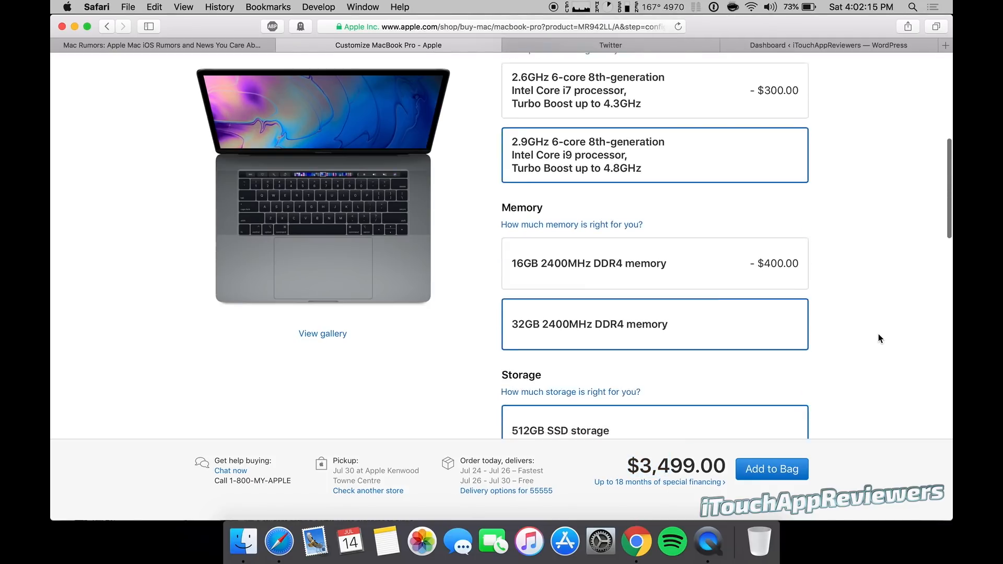
{"action": "scroll", "scroll_direction": "down", "scroll_amount": 3}
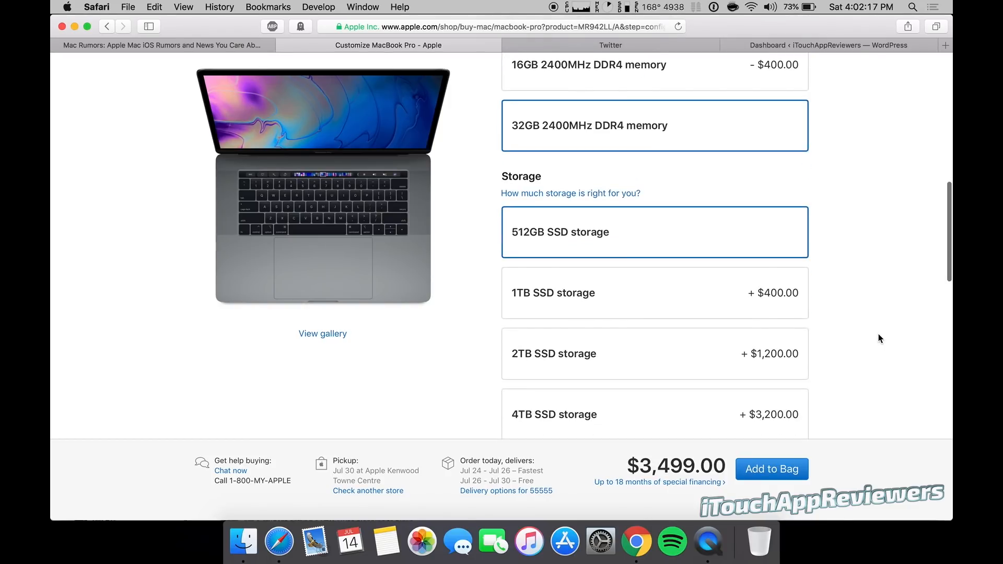
{"action": "scroll", "scroll_direction": "down", "scroll_amount": 3}
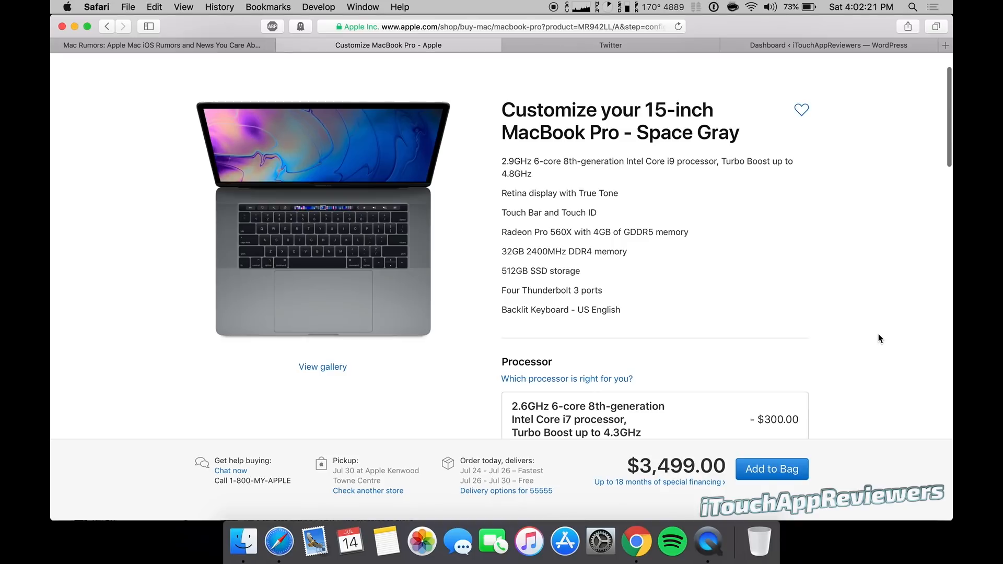
{"action": "scroll", "scroll_direction": "down", "scroll_amount": 3}
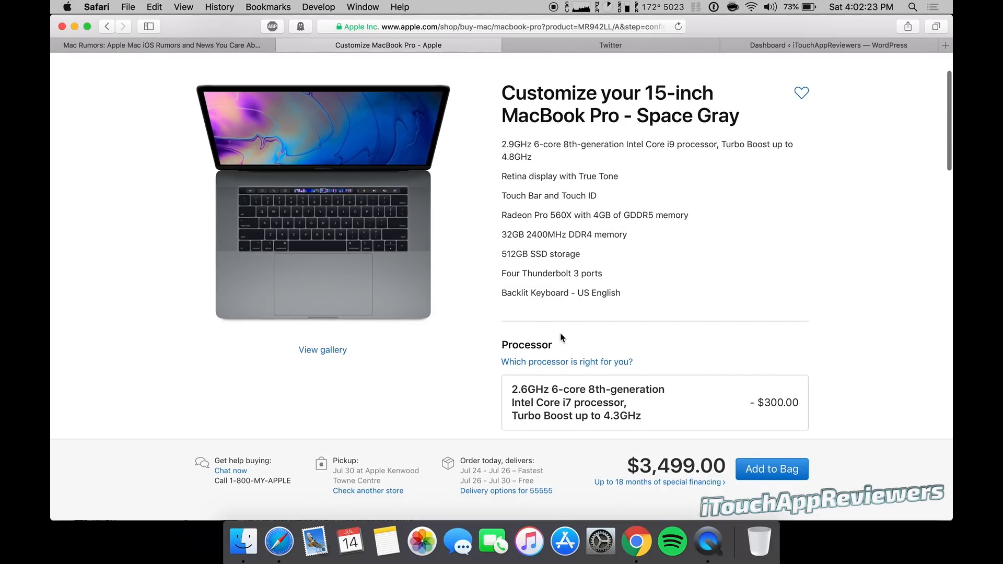
{"action": "mouse_move", "coordinate": [605, 228]}
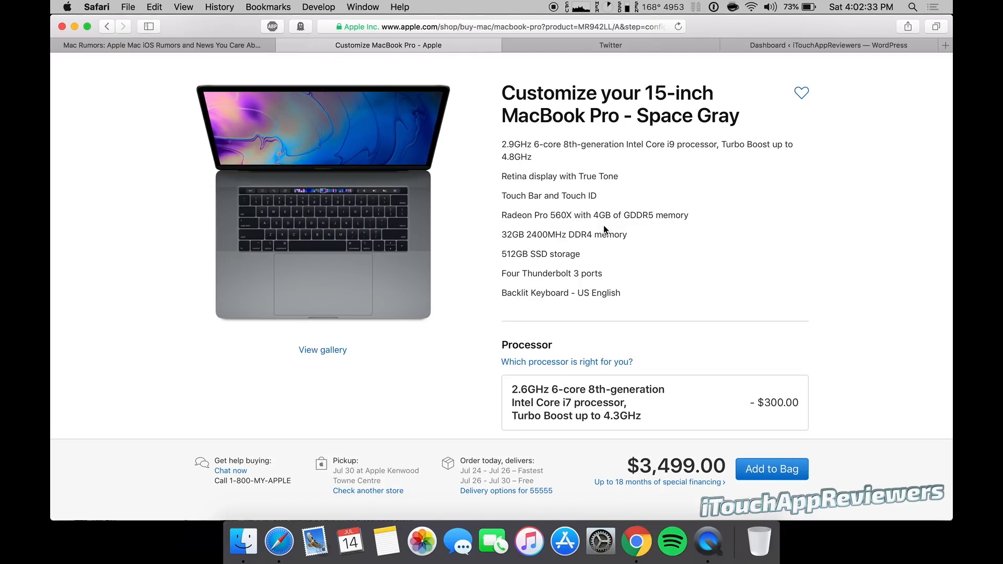
{"action": "scroll", "scroll_direction": "down", "scroll_amount": 3}
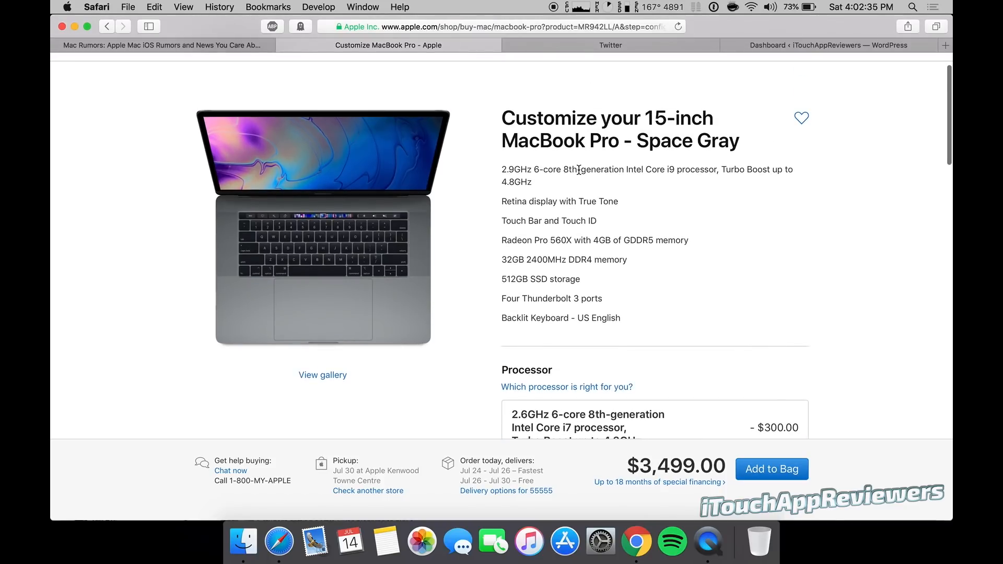